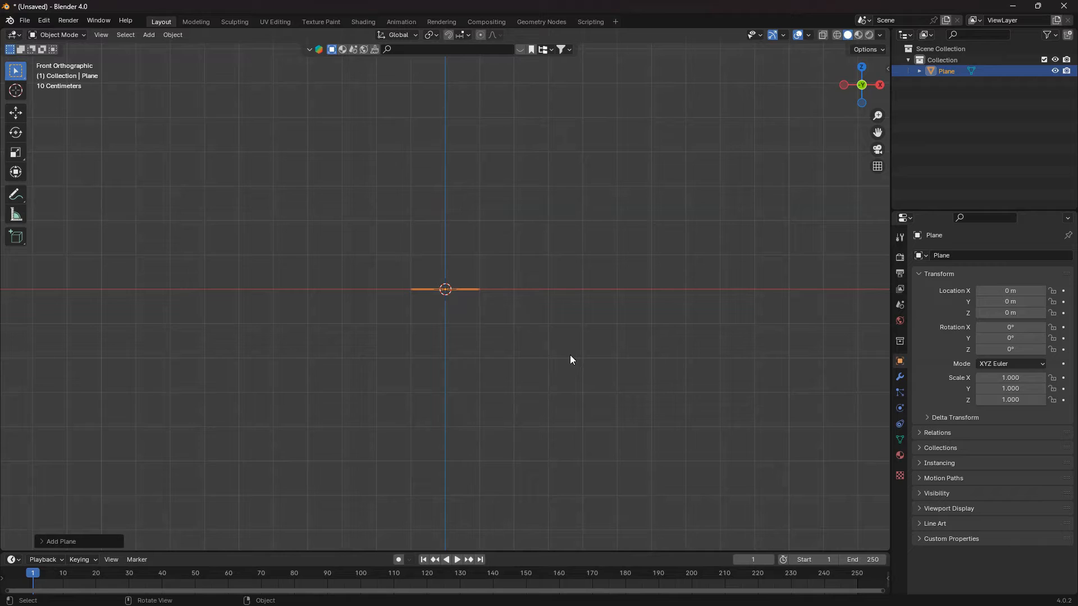
# Step: Rotate the plane 90° on X to face front, duplicate it, hide Plane.001 and reselect Plane
pyautogui.press('r')
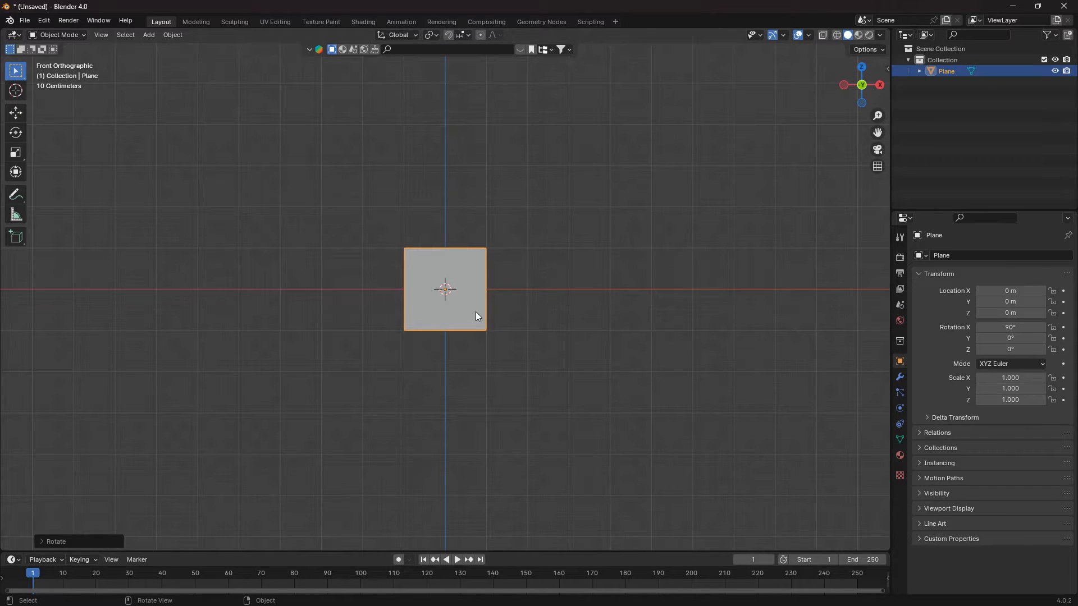
pyautogui.press('Shift+D')
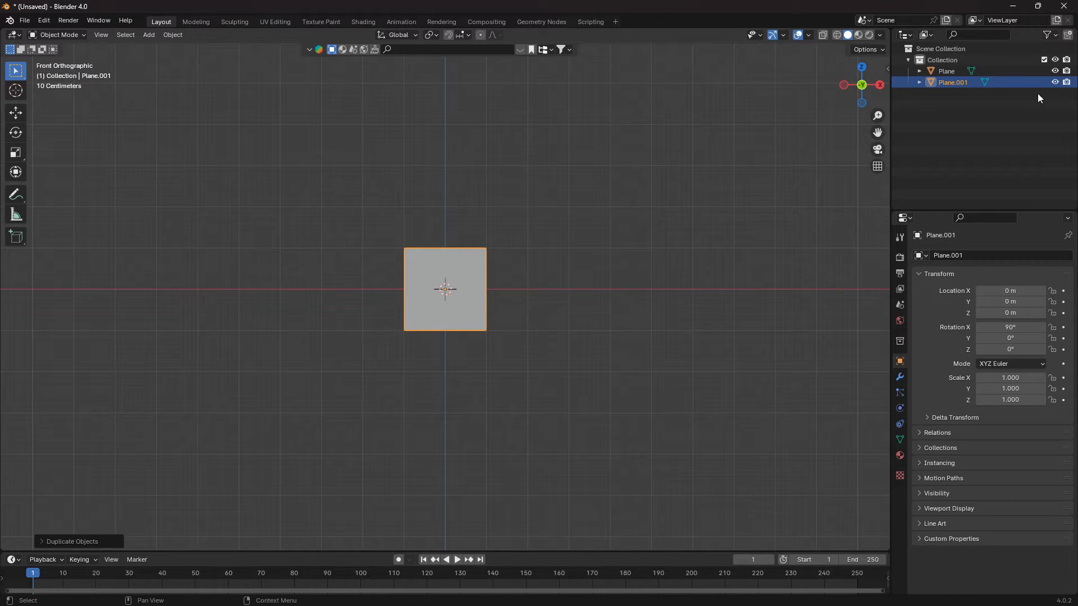
pyautogui.click(580, 289)
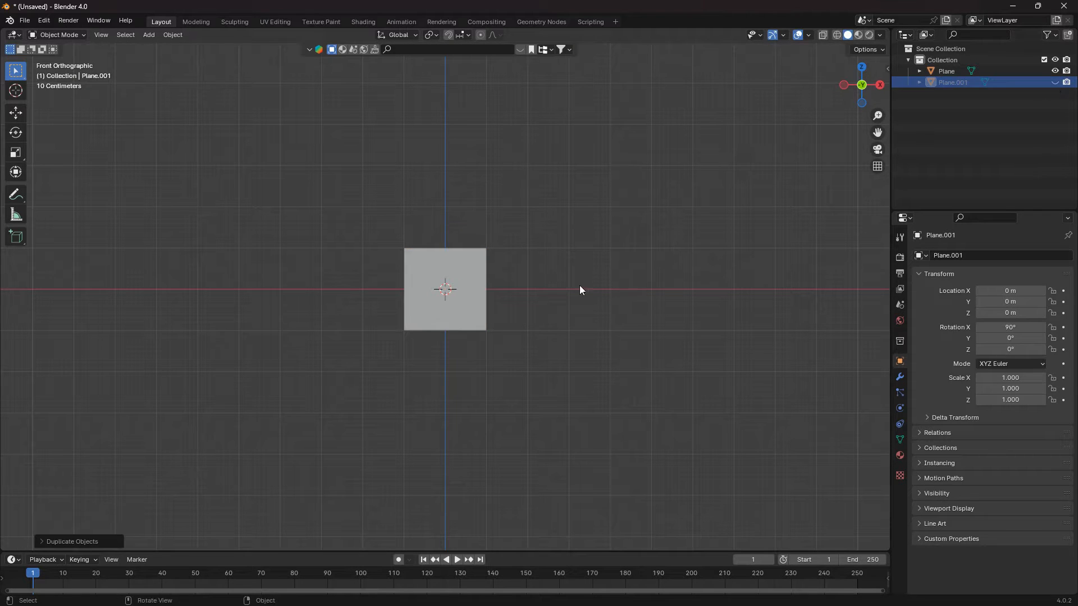
pyautogui.click(946, 71)
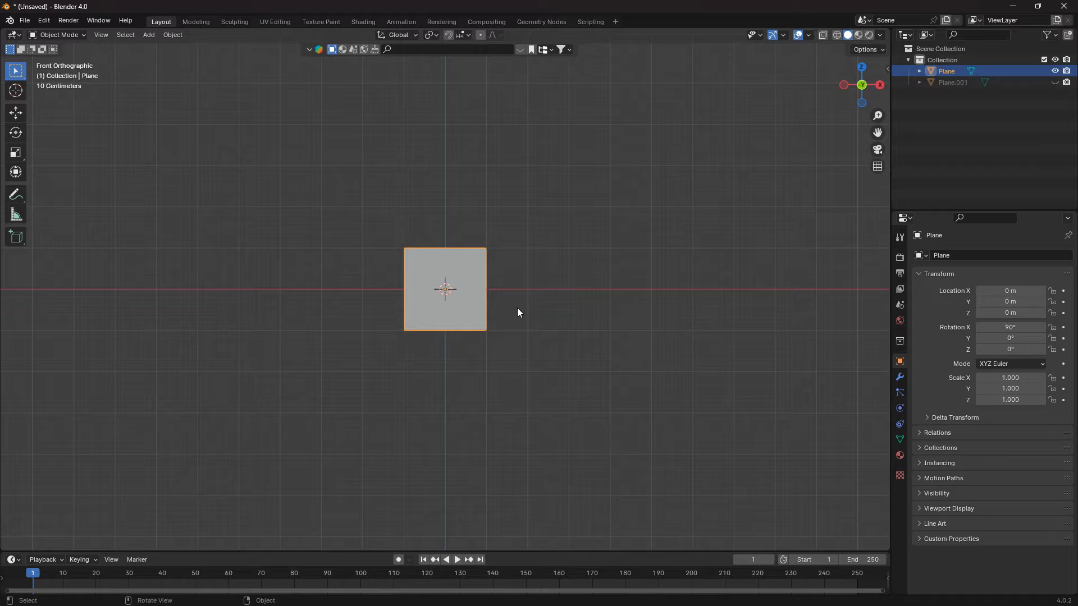
# Step: Scale the plane to 0.2 height, loop-cut it and raise the middle edge into a chevron point
pyautogui.press('s')
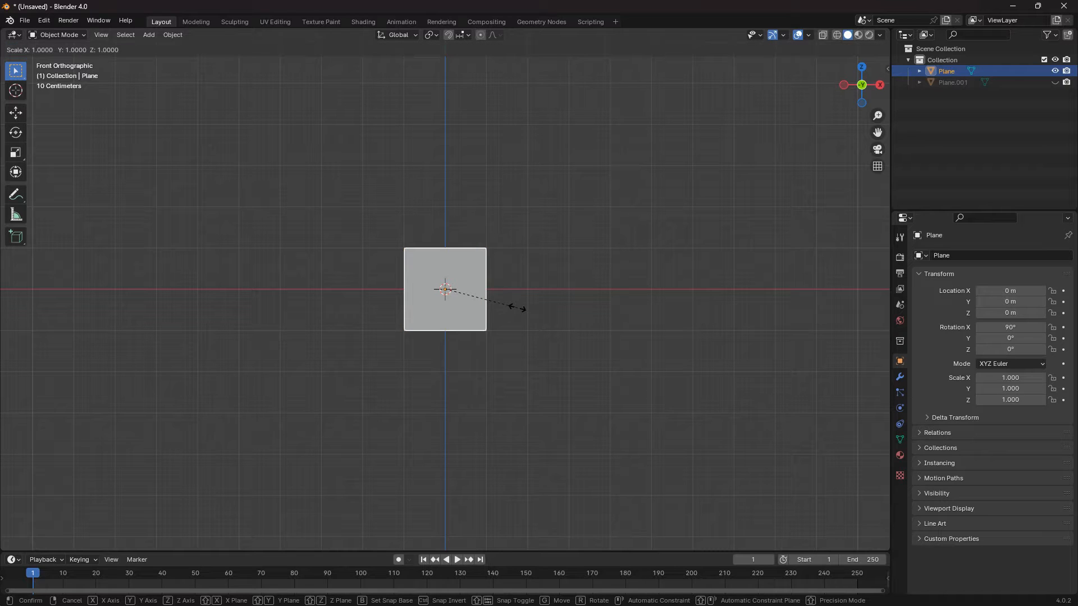
pyautogui.click(518, 312)
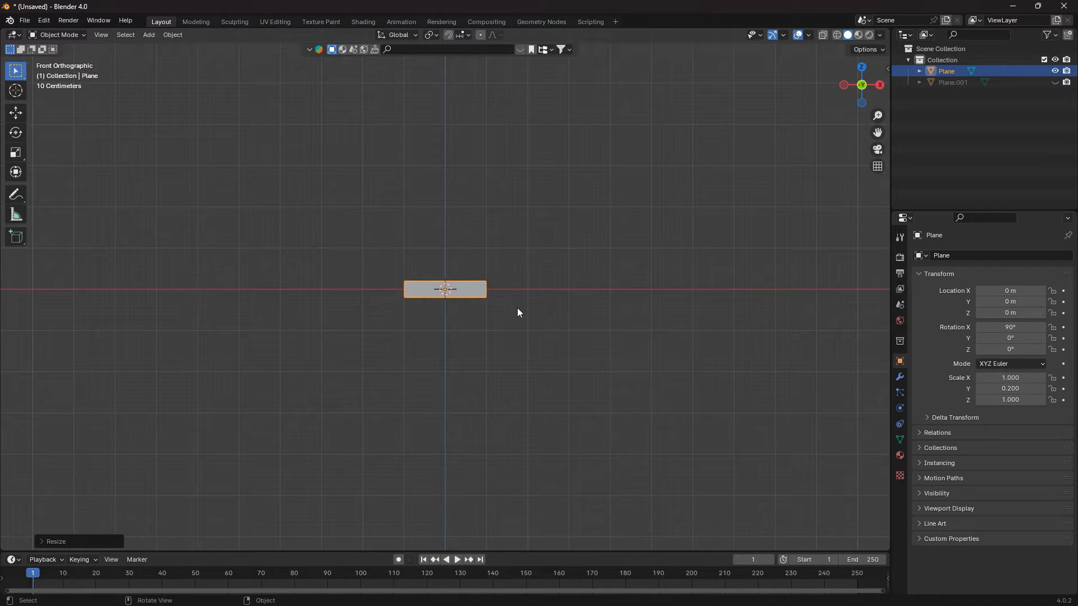
pyautogui.press('Tab')
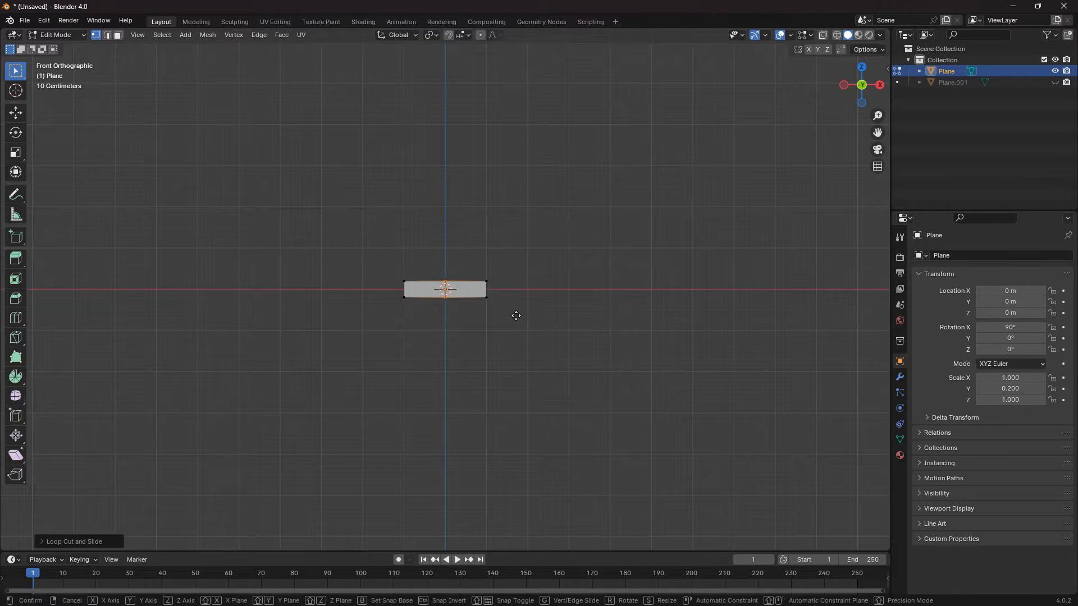
pyautogui.moveTo(446, 289); pyautogui.dragTo(445, 265)
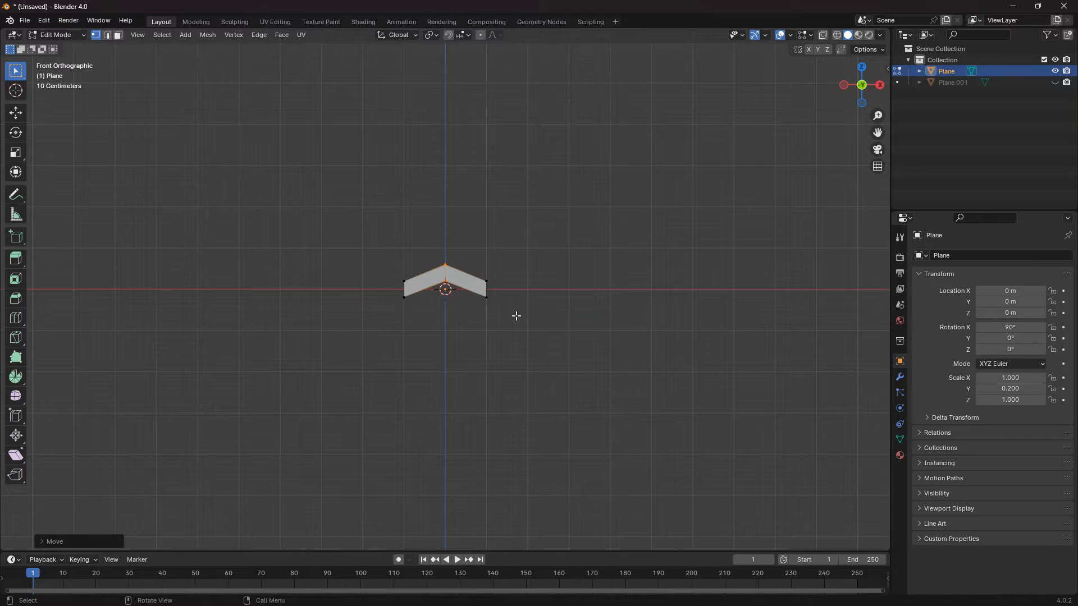
pyautogui.moveTo(544, 276)
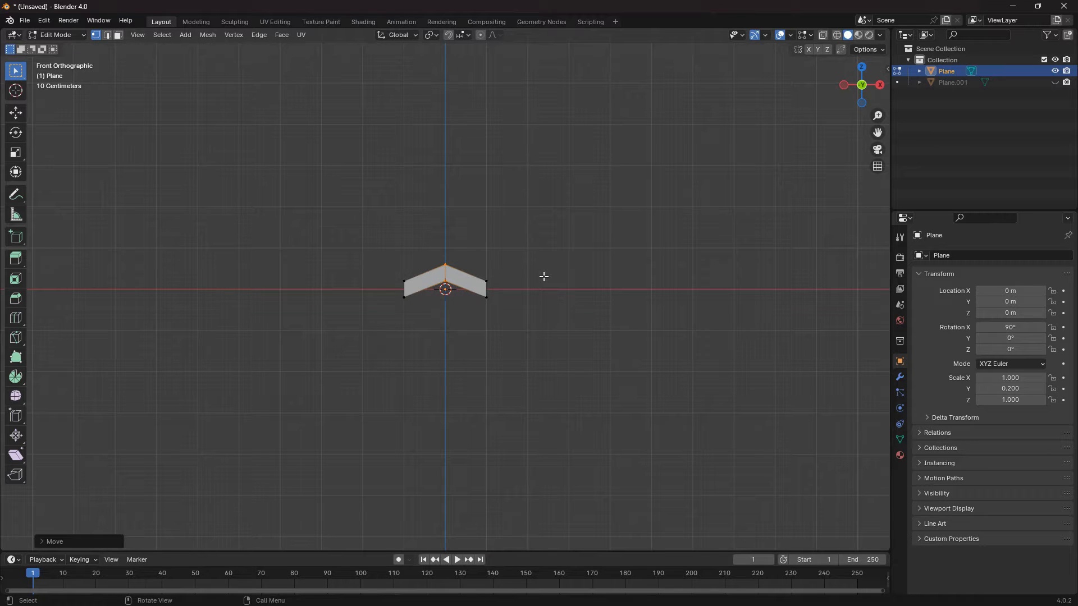
pyautogui.press('Tab')
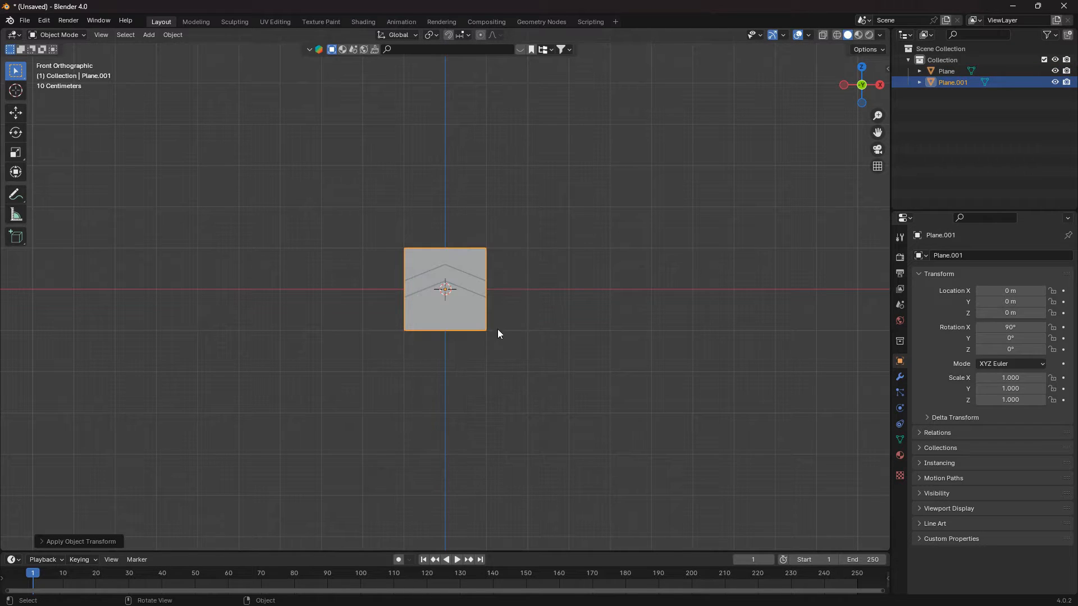
# Step: Apply the chevron's scale, unhide Plane.001 and deselect everything
pyautogui.click(473, 288)
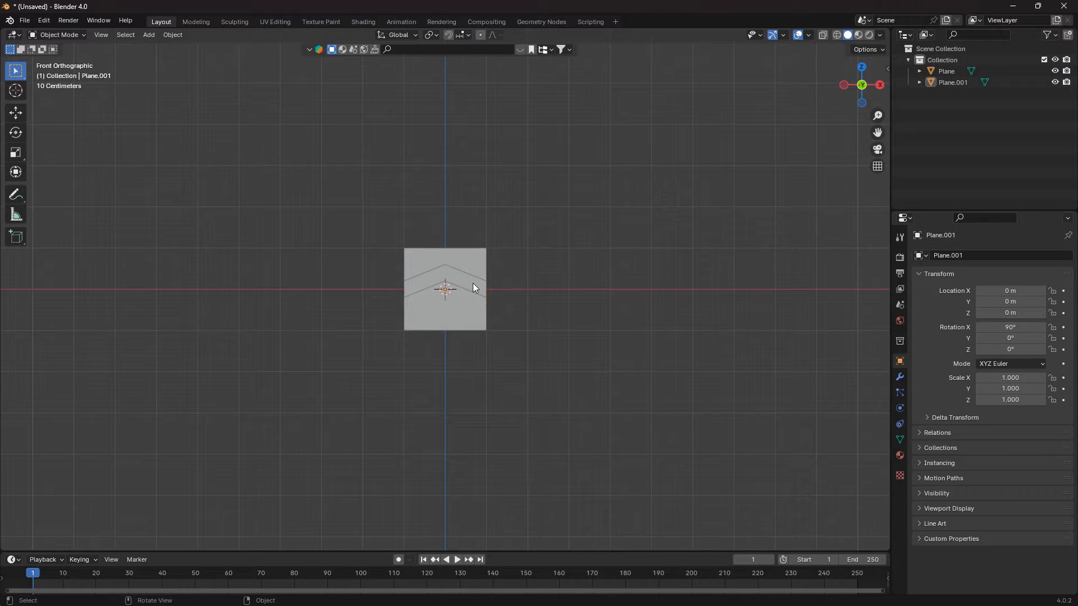
pyautogui.click(444, 275)
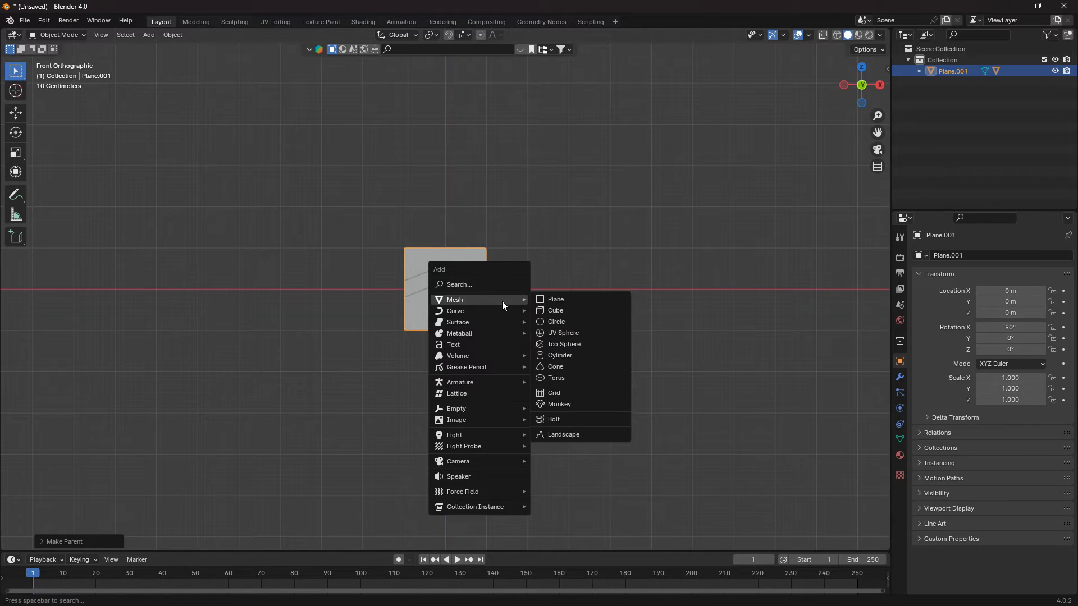
pyautogui.moveTo(454, 311)
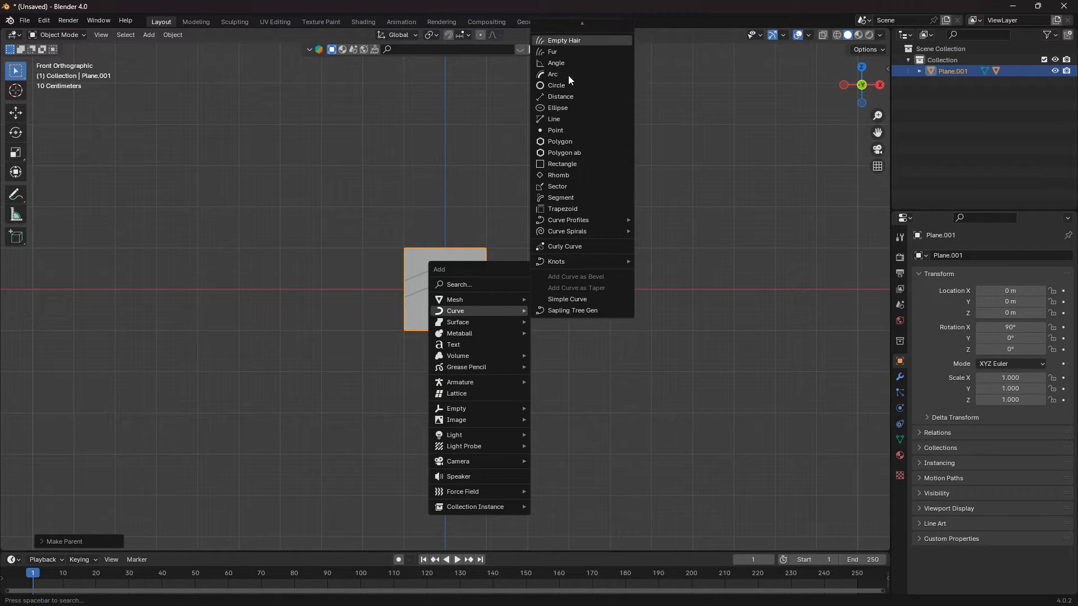
# Step: Add a NurbsPath curve and extend its control points into an arc bending up and to the right
pyautogui.click(555, 118)
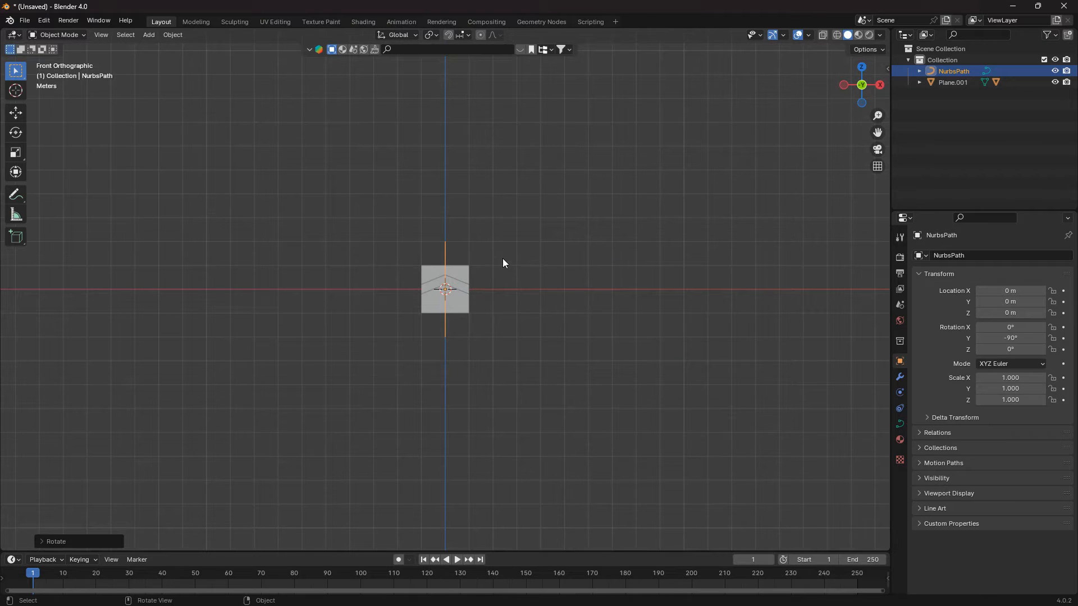
pyautogui.press('Tab')
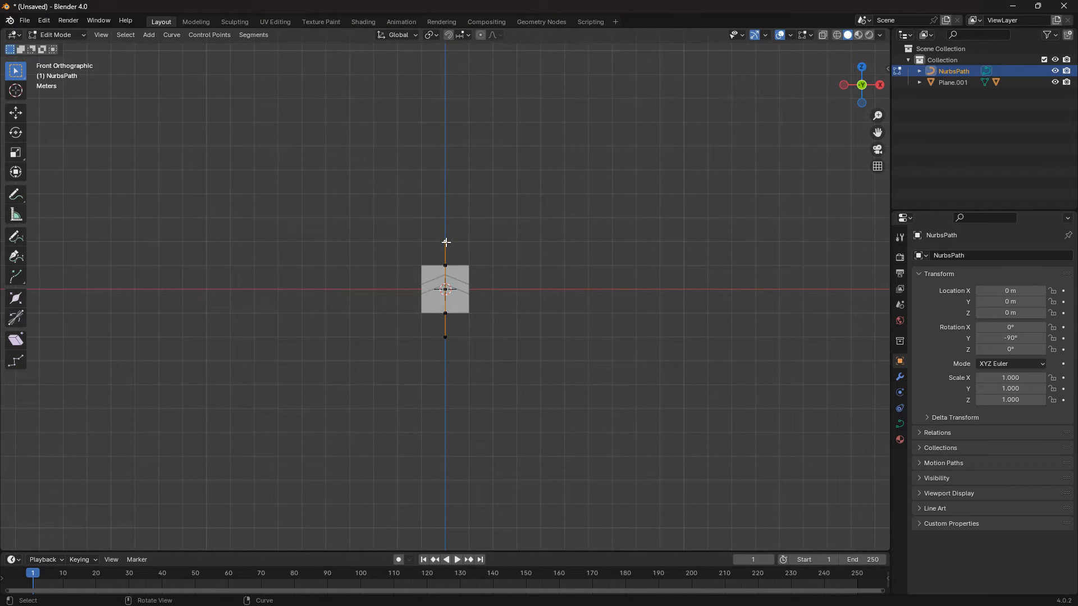
pyautogui.press('g')
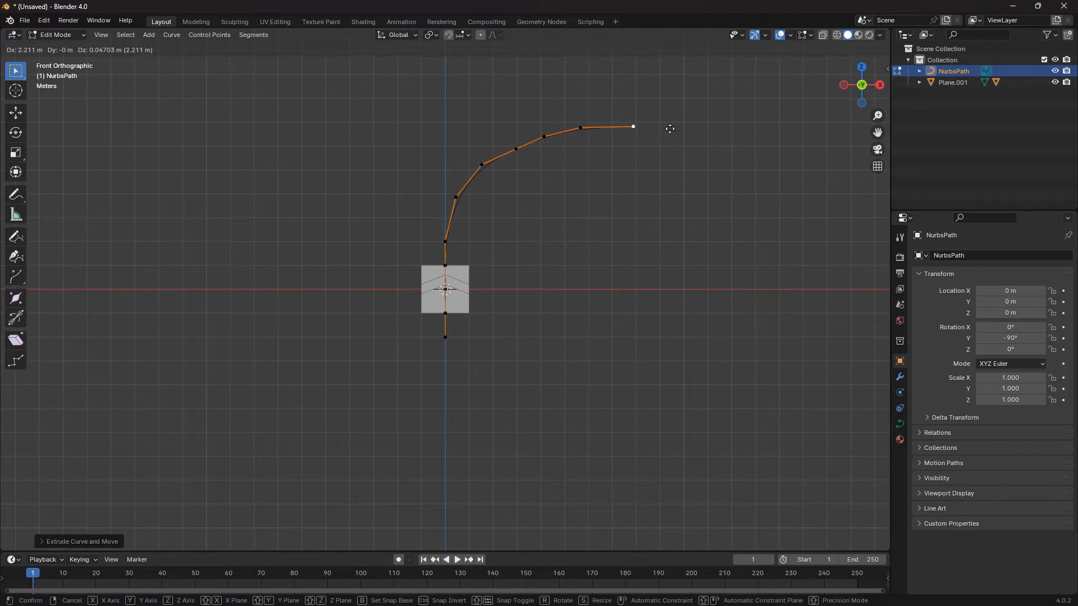
pyautogui.press('Tab')
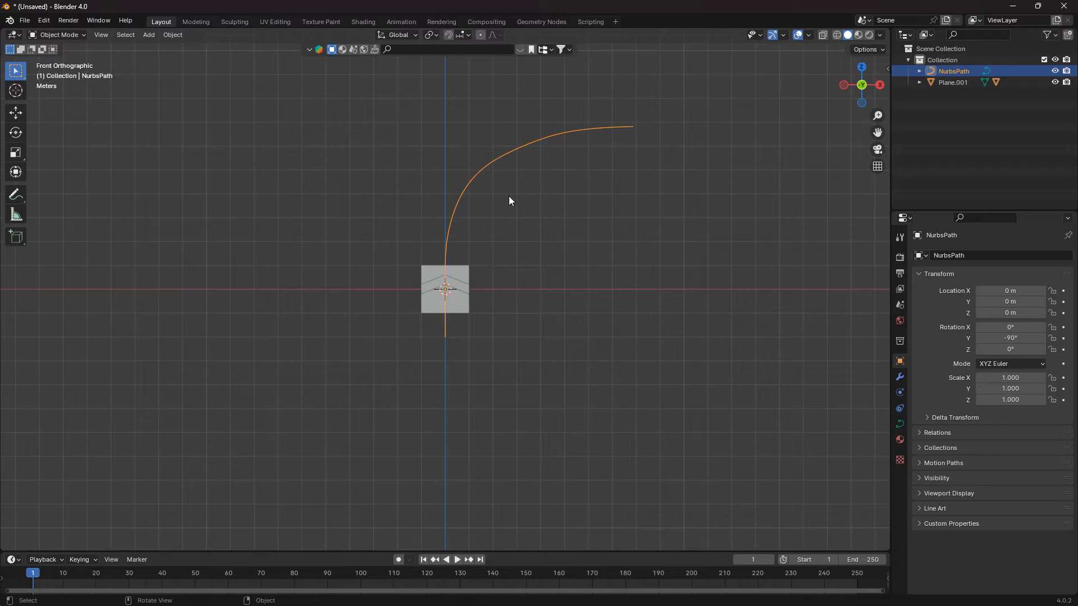
pyautogui.moveTo(505, 204)
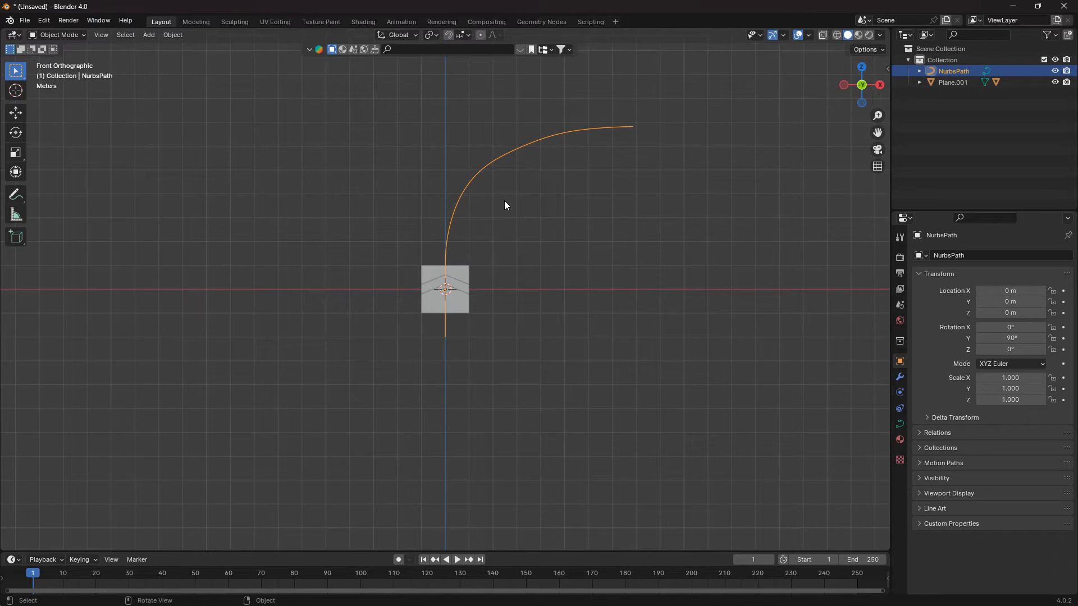
pyautogui.moveTo(455, 311)
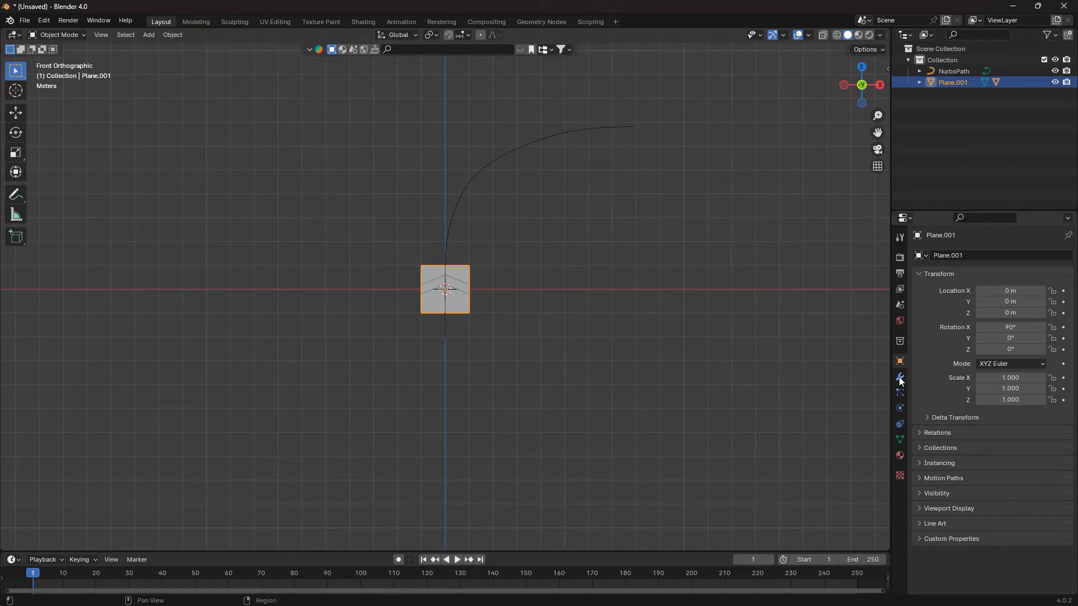
# Step: Give Plane.001 an Array modifier with Relative Offset Factor Y 1.2
pyautogui.click(899, 376)
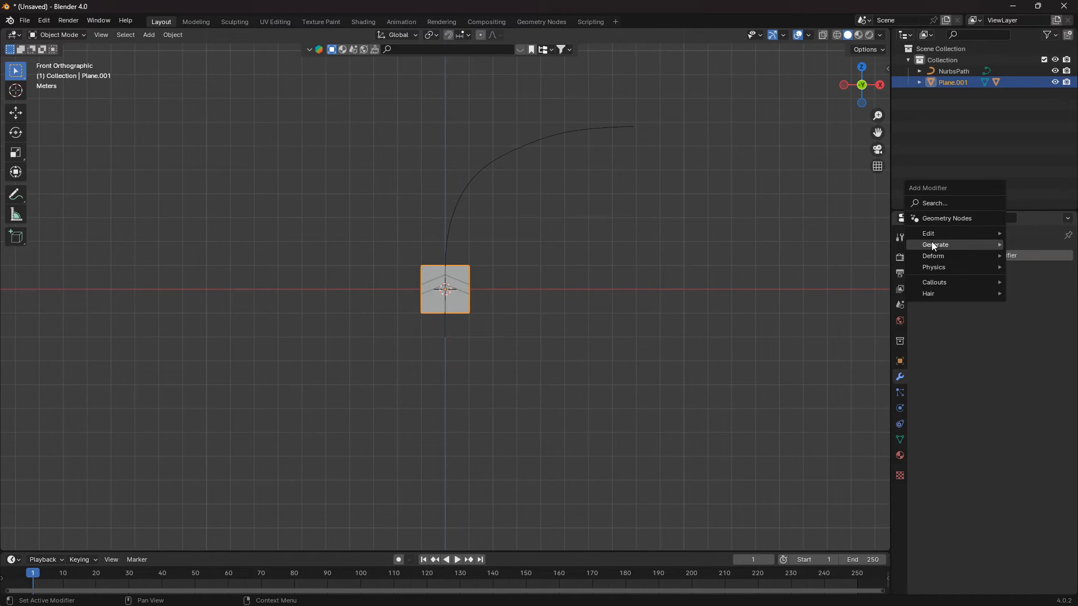
pyautogui.moveTo(935, 243)
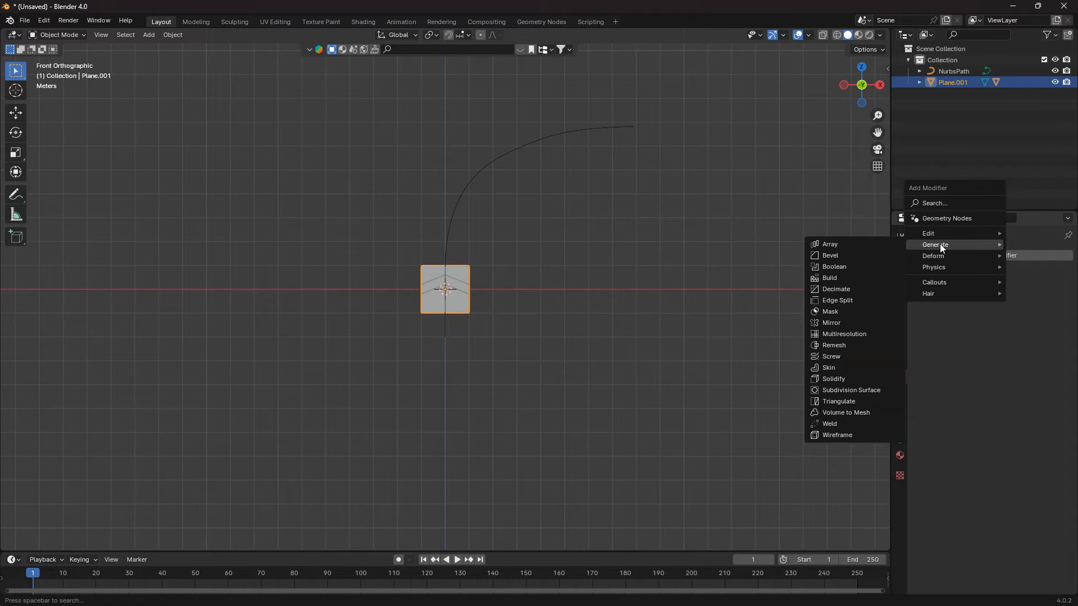
pyautogui.click(829, 244)
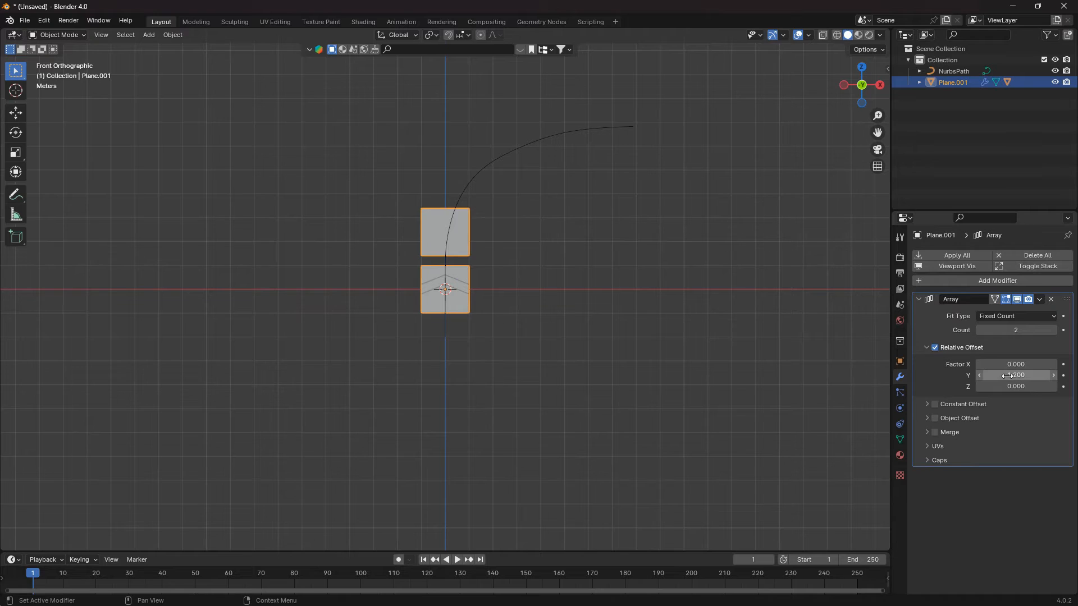
pyautogui.moveTo(1015, 375); pyautogui.dragTo(1015, 375)
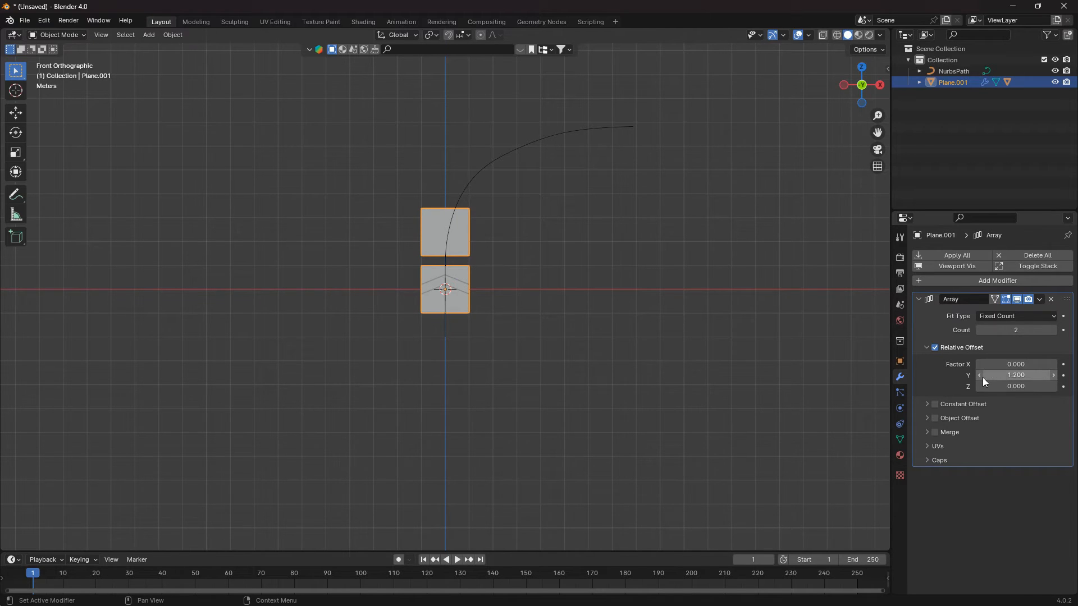
pyautogui.click(996, 280)
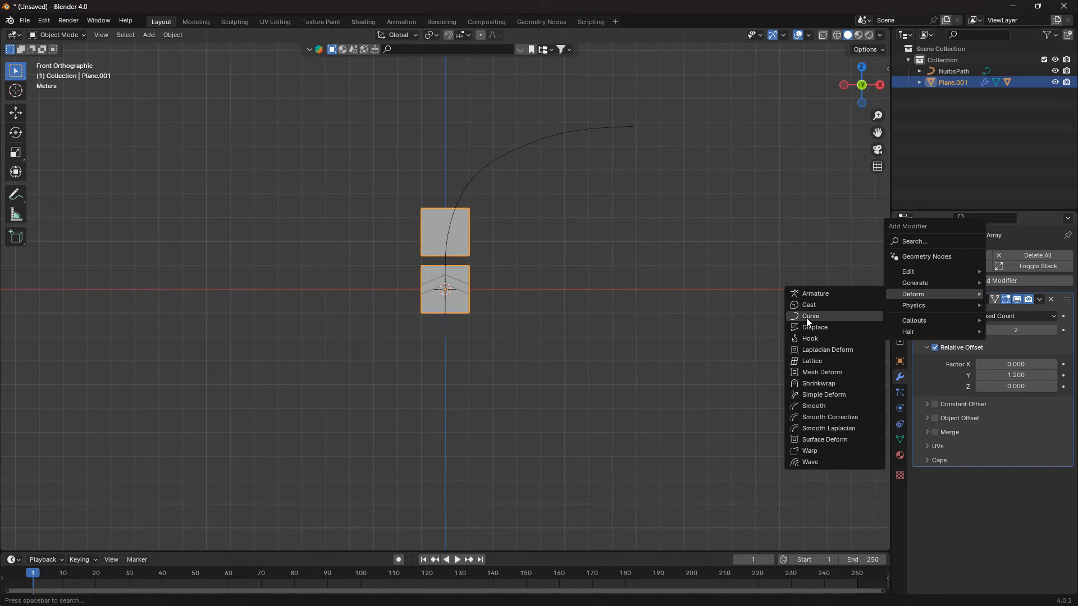
# Step: Add a Curve modifier bound to NurbsPath and raise the Array count to 7
pyautogui.click(810, 315)
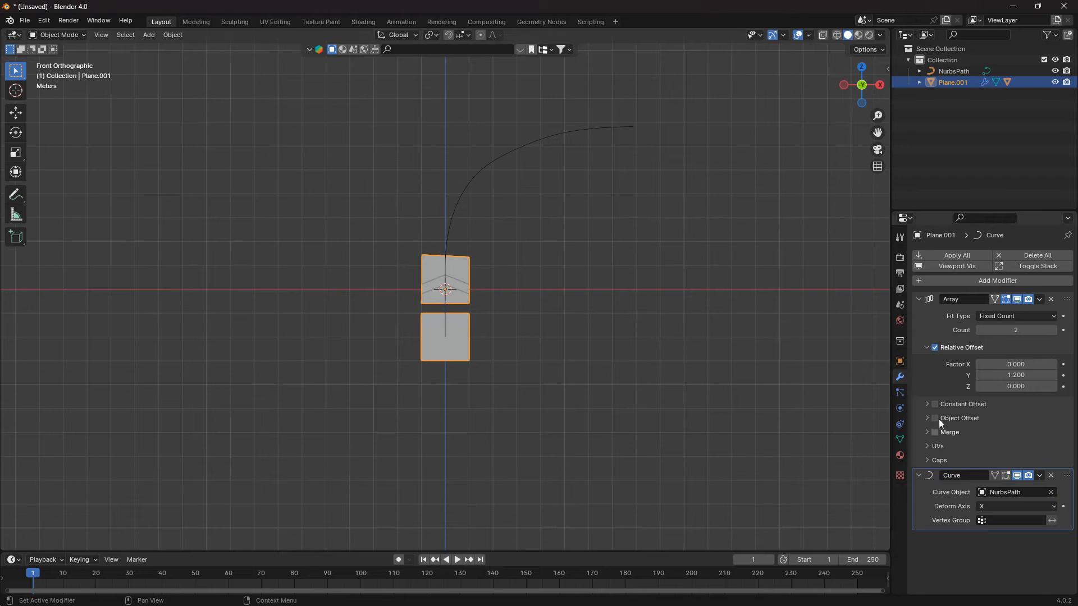
pyautogui.moveTo(899, 360)
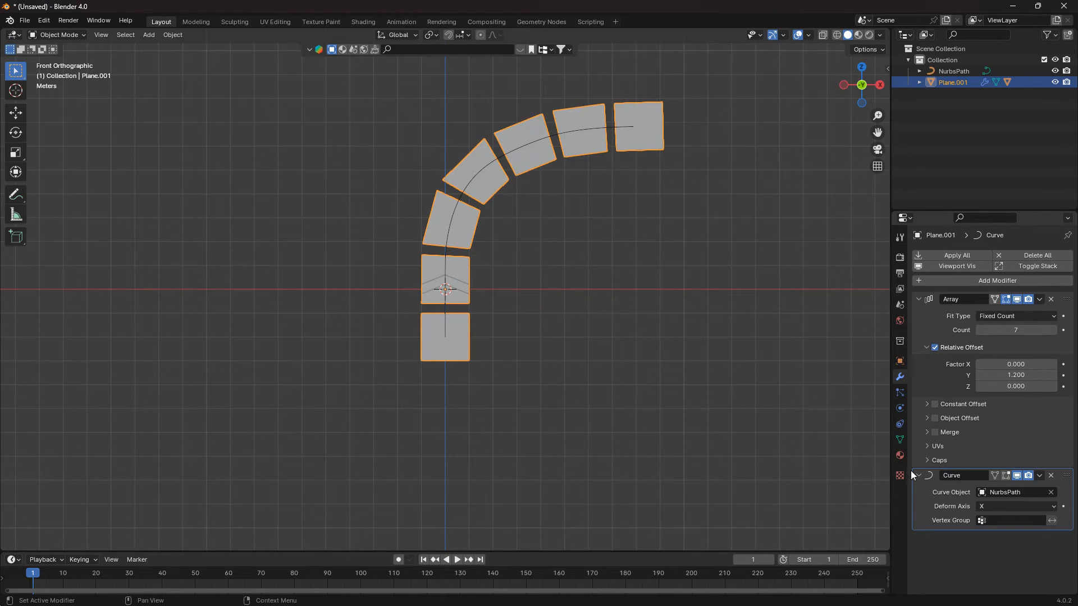
pyautogui.click(899, 361)
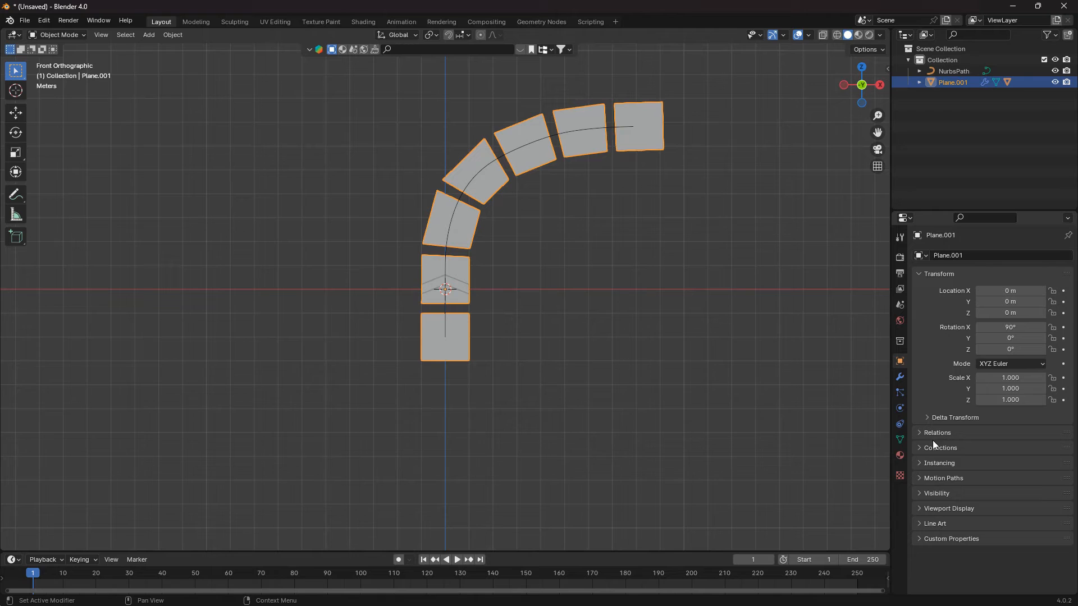
# Step: Set Plane.001 Instancing to Faces and rotate the chevron Plane 180° on X
pyautogui.click(938, 462)
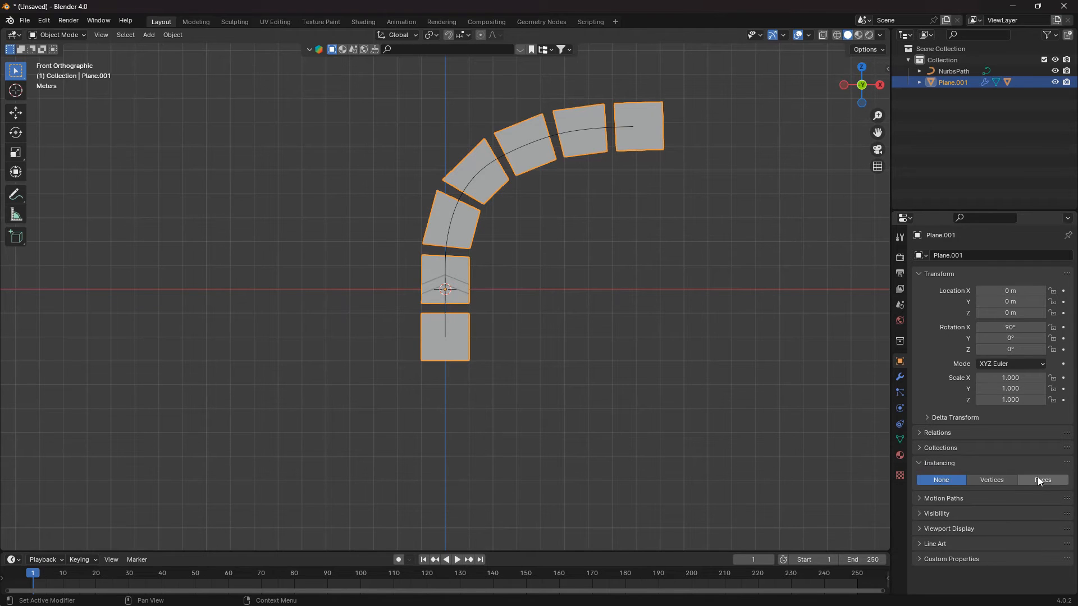
pyautogui.click(1042, 480)
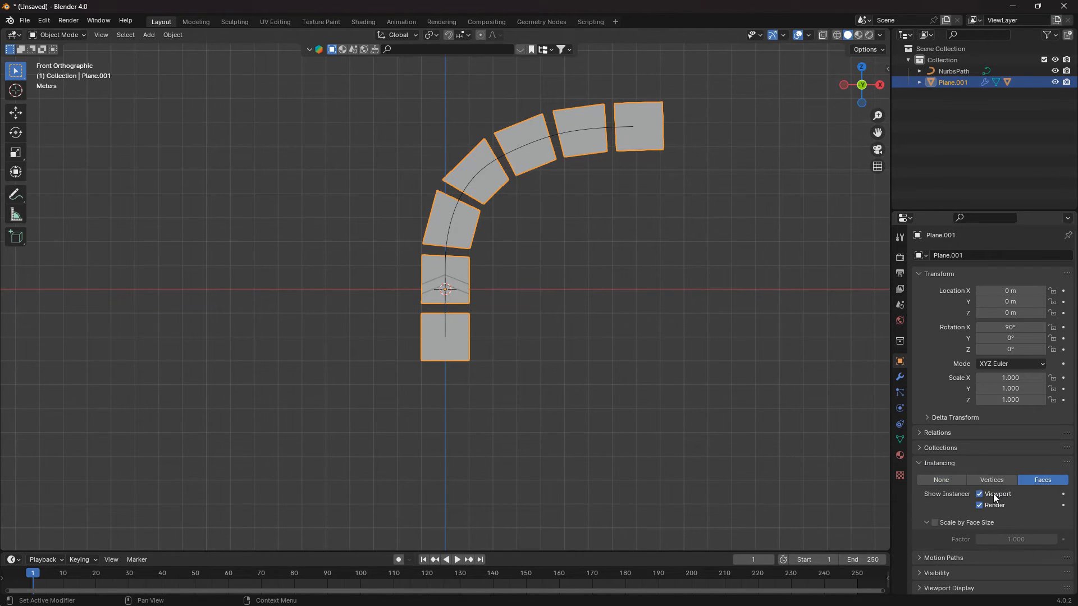
pyautogui.click(979, 494)
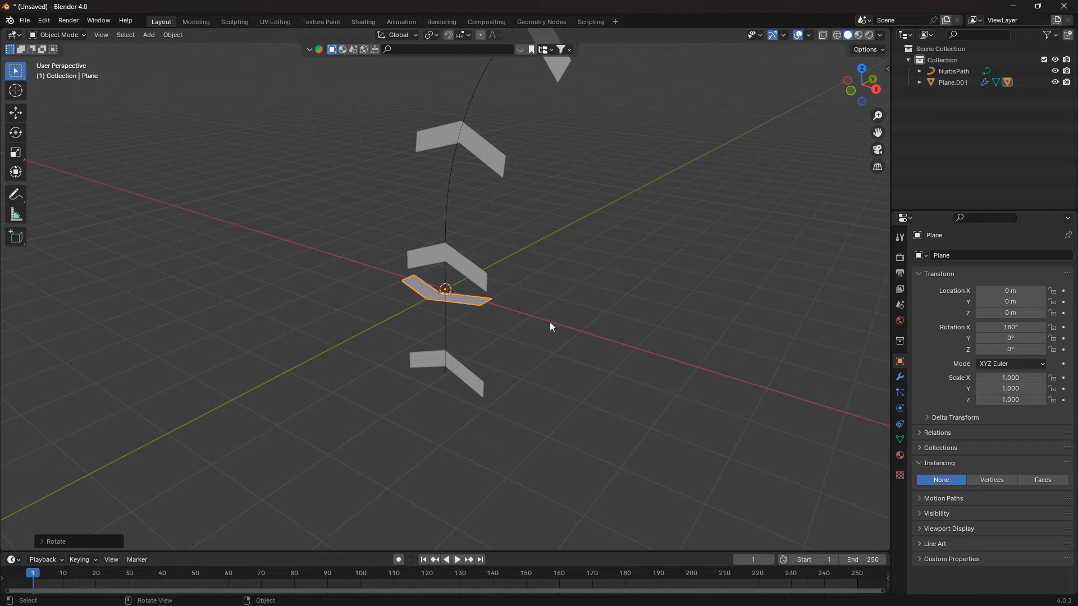
# Step: Tighten Plane.001's array spacing and raise its Count to 13 chevrons along the curve
pyautogui.press('KP_1')
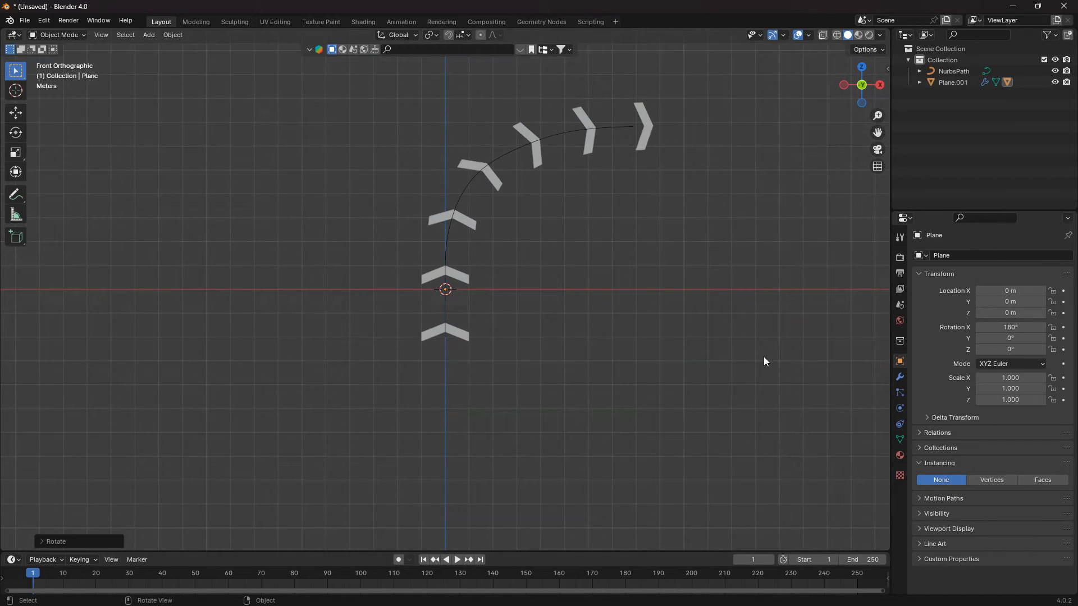
pyautogui.click(899, 377)
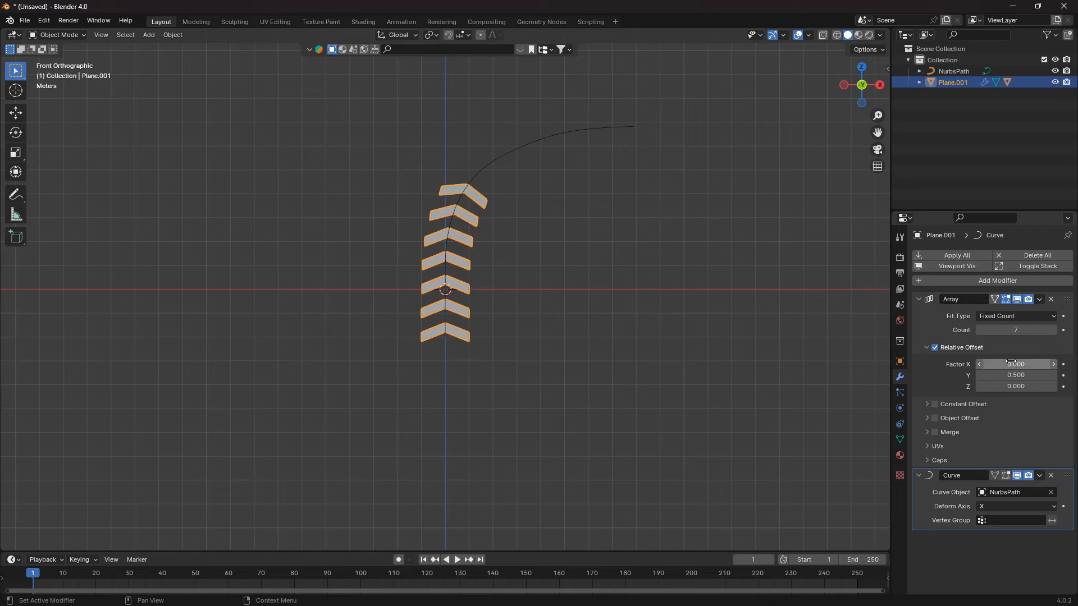
pyautogui.click(1052, 330)
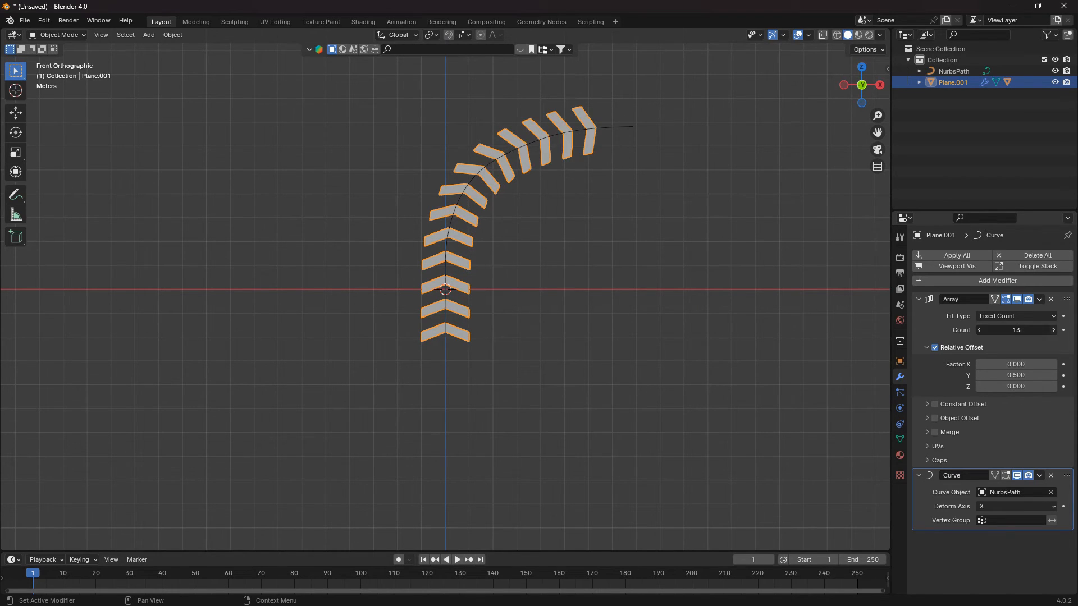
pyautogui.click(1054, 330)
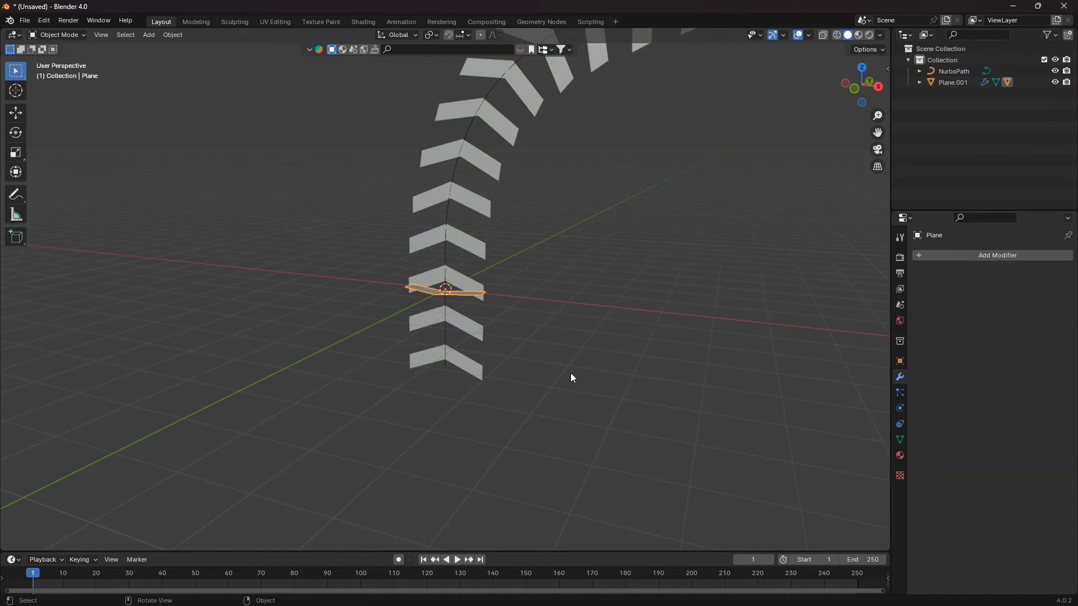
# Step: Create Material.001 on the chevron as a blue Emission shader with Strength 15
pyautogui.press('KP_1')
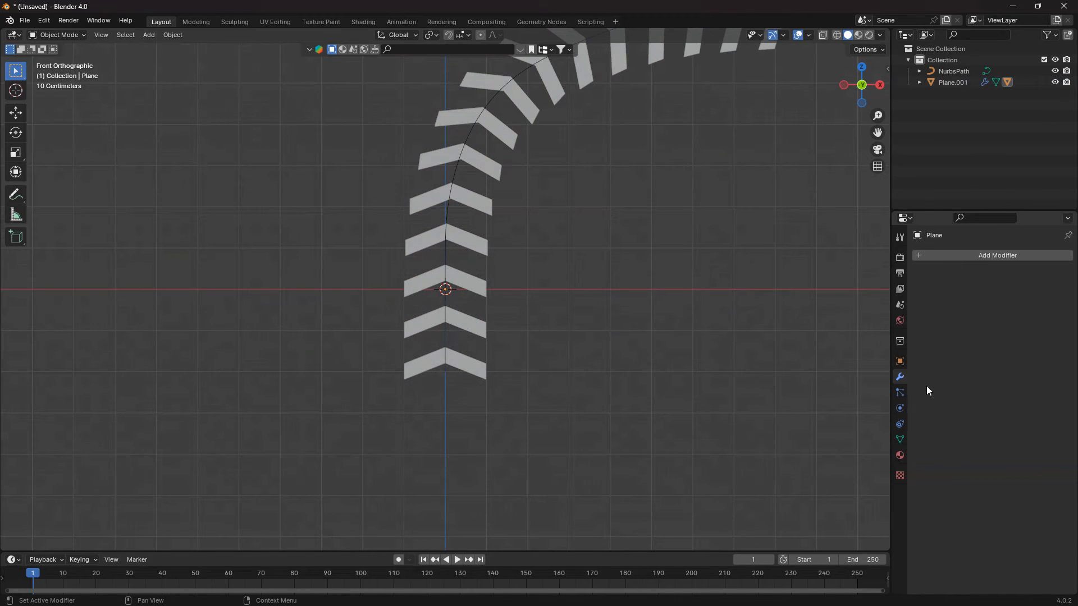
pyautogui.click(899, 454)
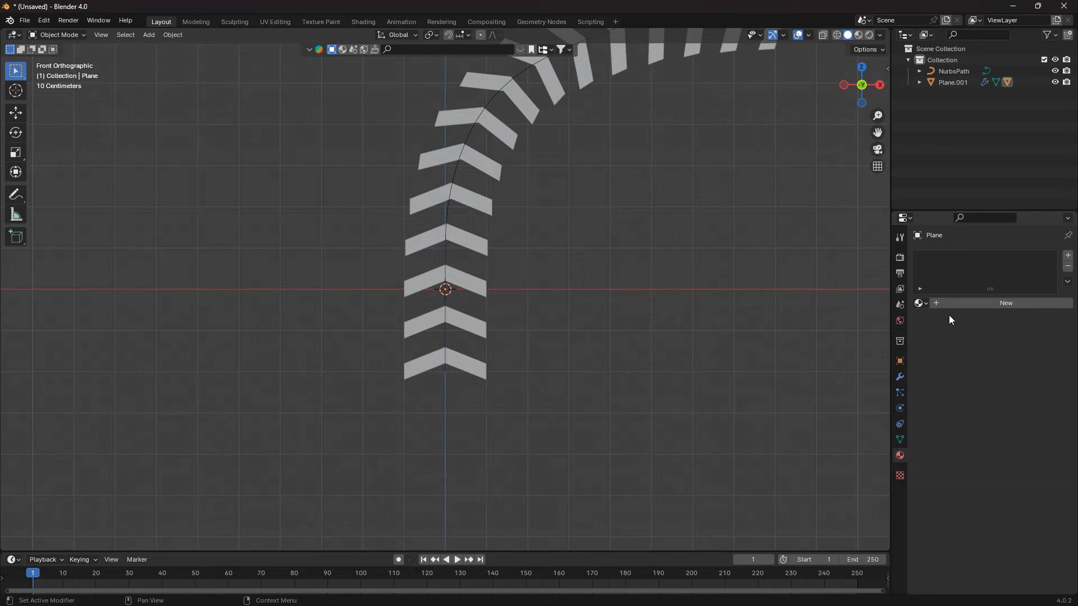
pyautogui.click(1005, 303)
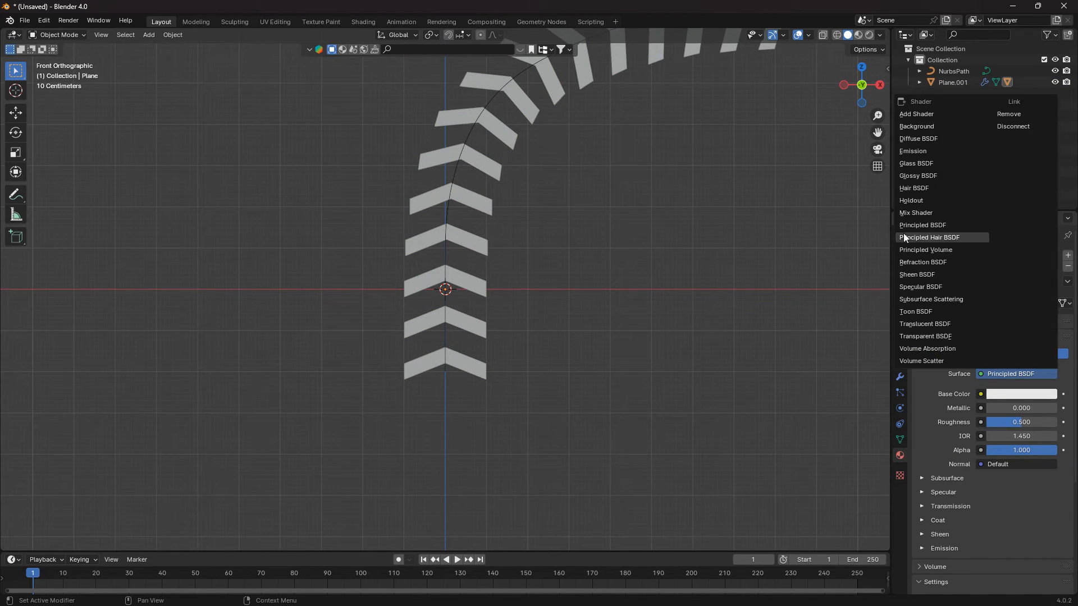
pyautogui.click(912, 150)
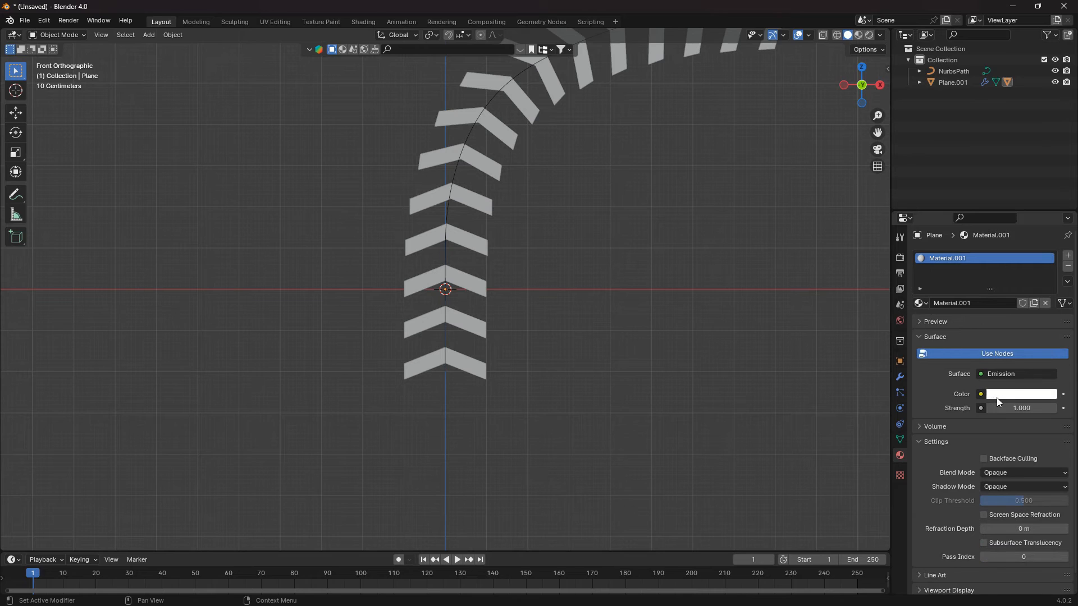
pyautogui.click(1022, 394)
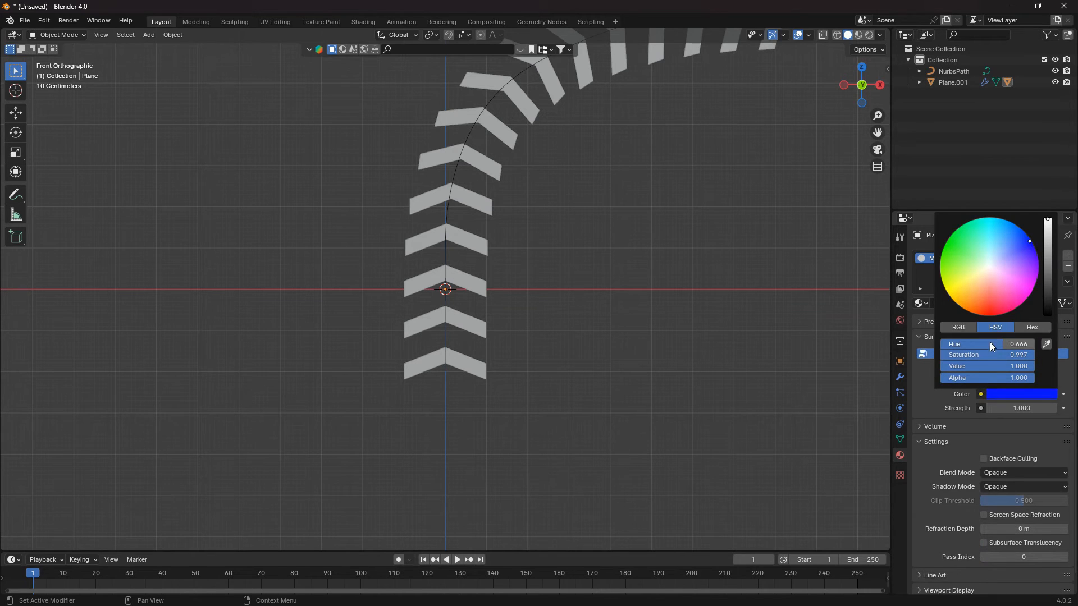
pyautogui.click(1021, 407)
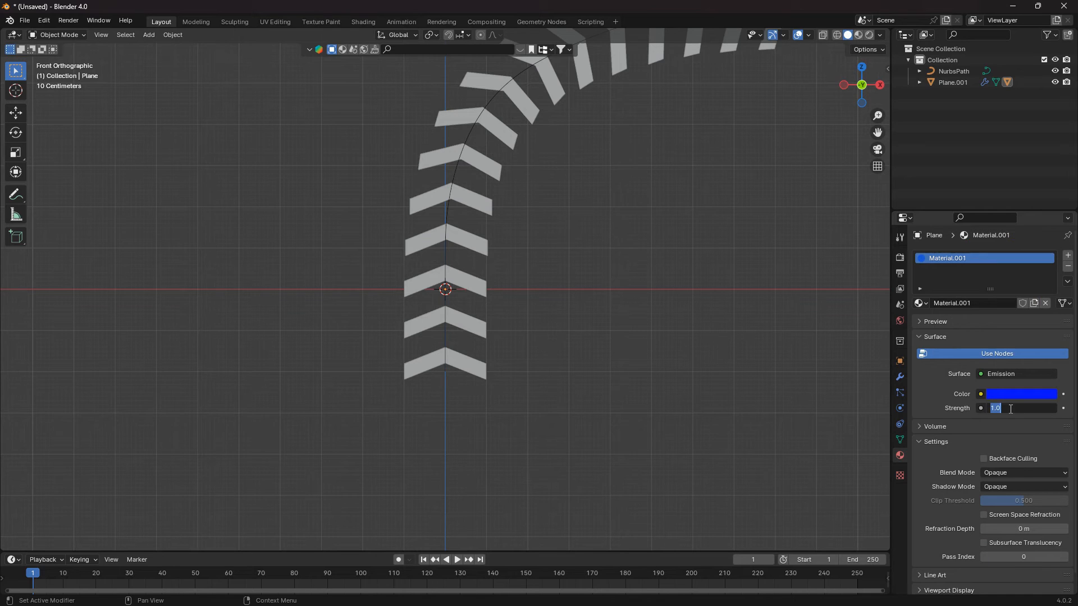
pyautogui.write('15.000')
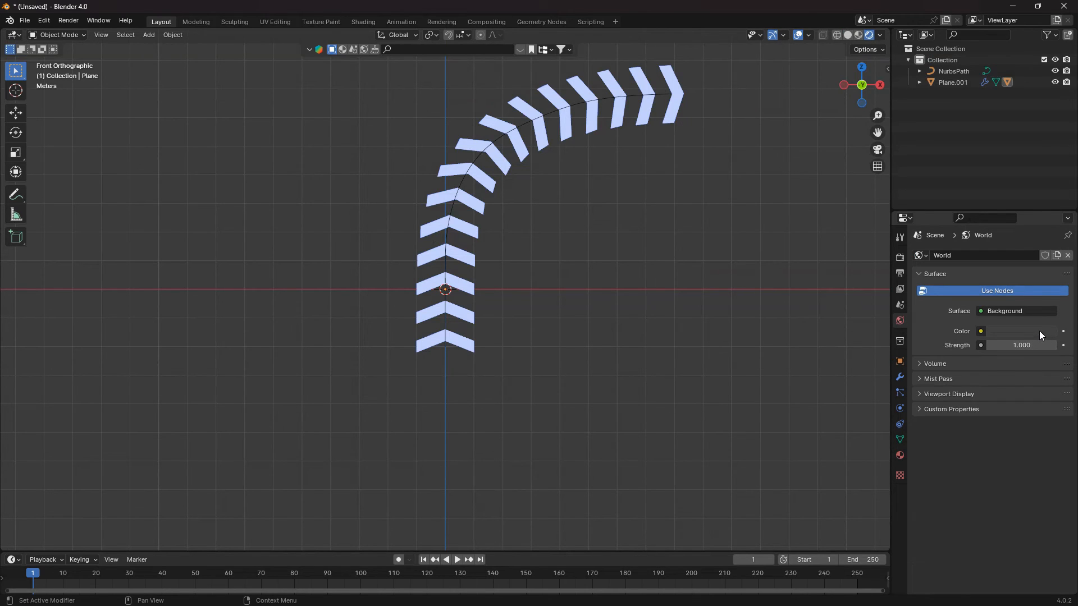
# Step: Set the world colour value to about 0.015, enable Bloom and view in Rendered shading
pyautogui.click(980, 330)
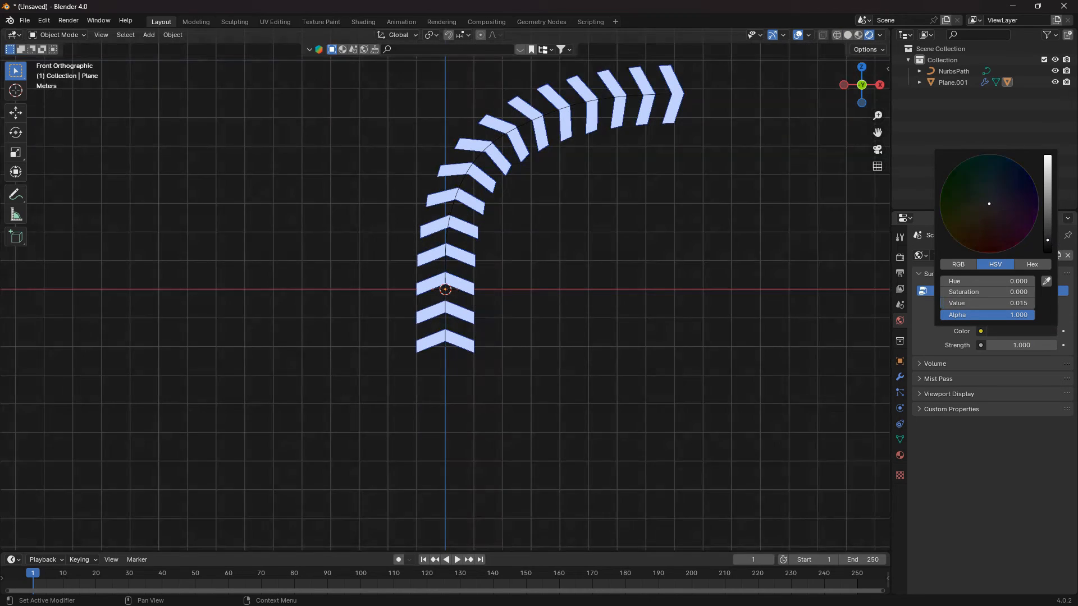
pyautogui.click(861, 298)
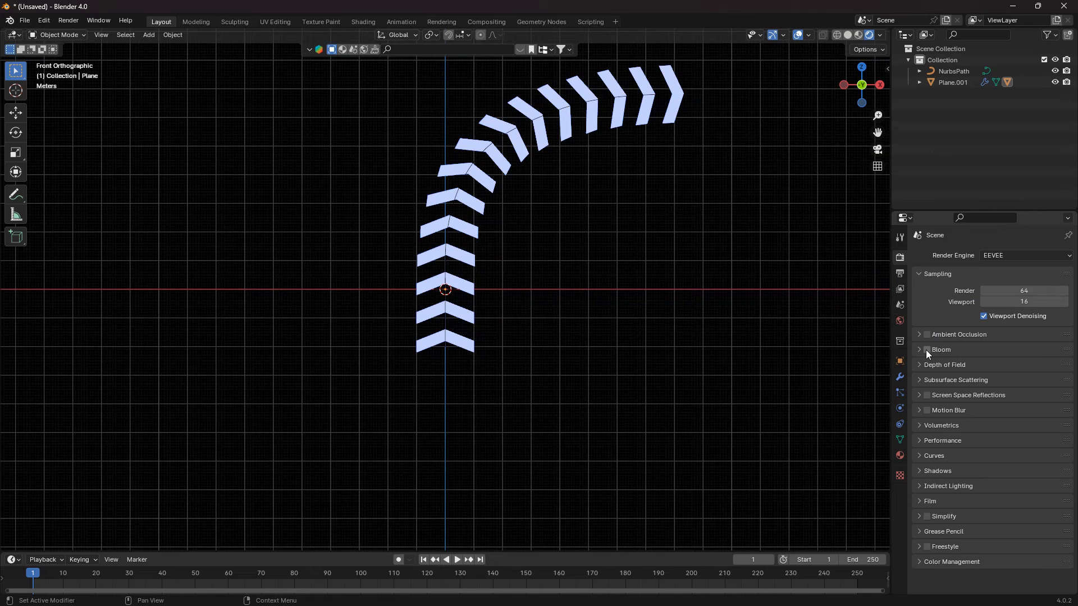
pyautogui.click(926, 349)
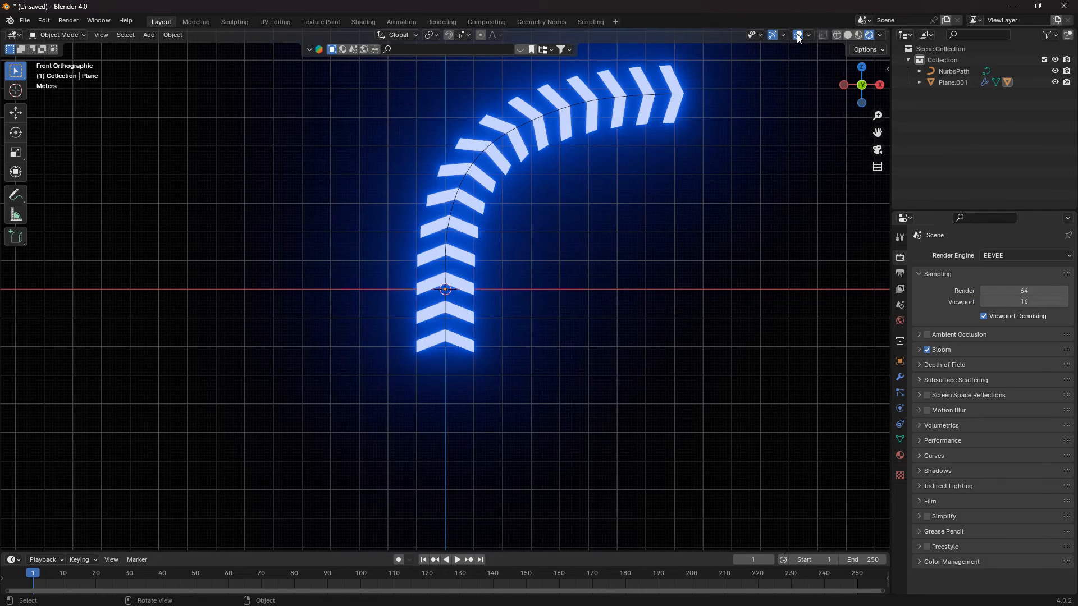
pyautogui.click(797, 35)
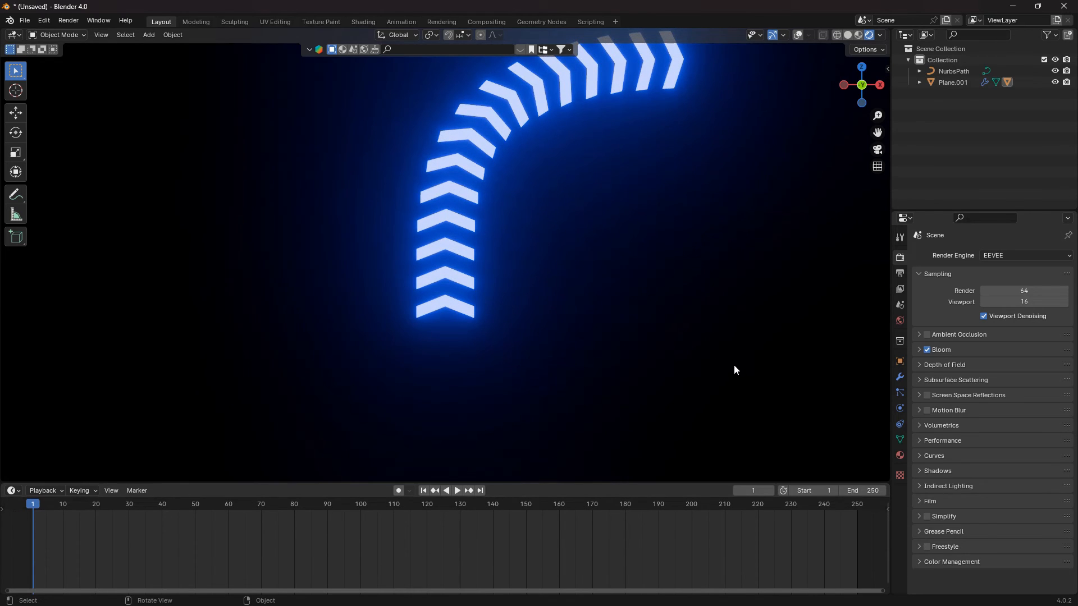
pyautogui.moveTo(774, 345)
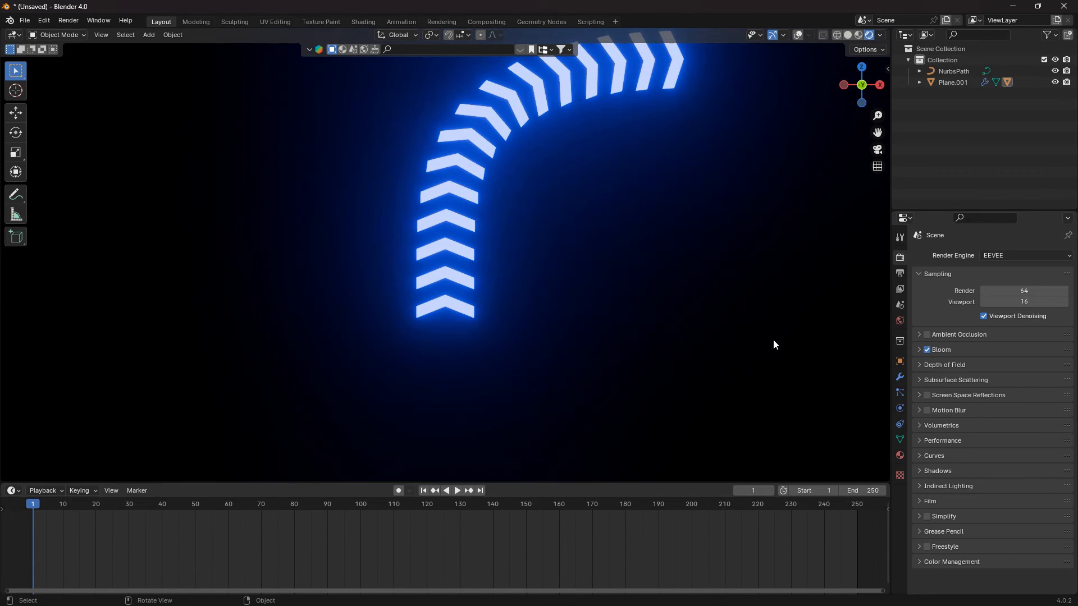
# Step: Keyframe Plane.001's Array Count at 1 on frame 1 and 15 on frame 20
pyautogui.click(445, 310)
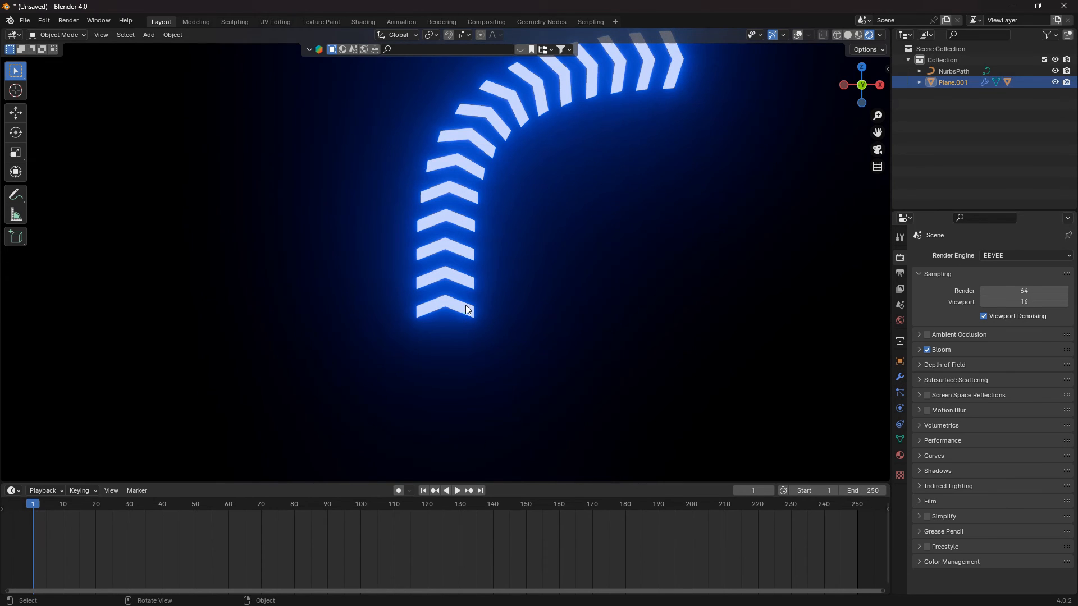
pyautogui.click(899, 378)
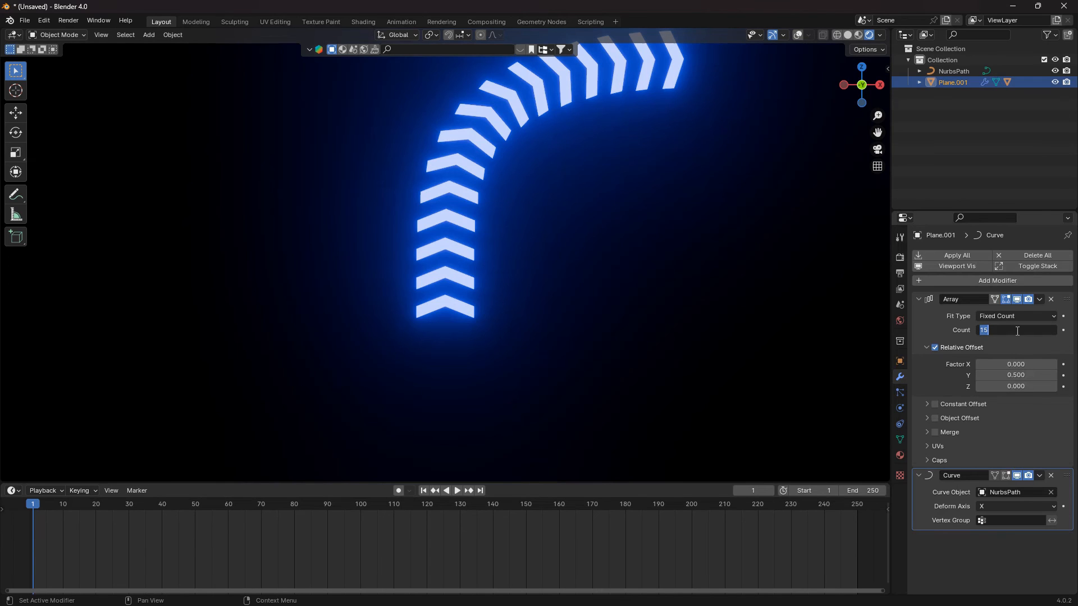
pyautogui.write('1')
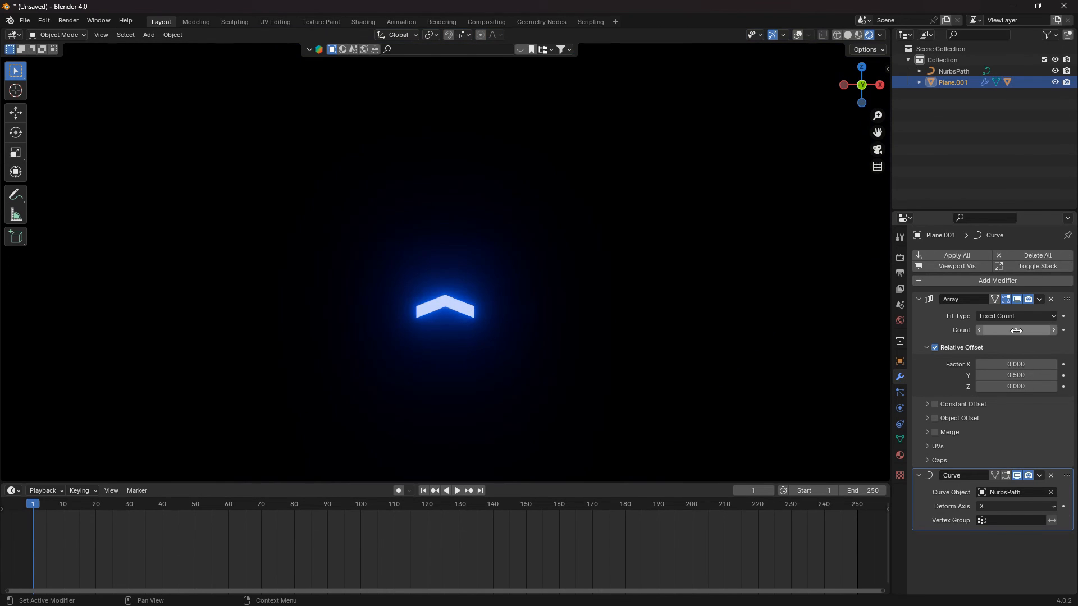
pyautogui.click(1014, 330)
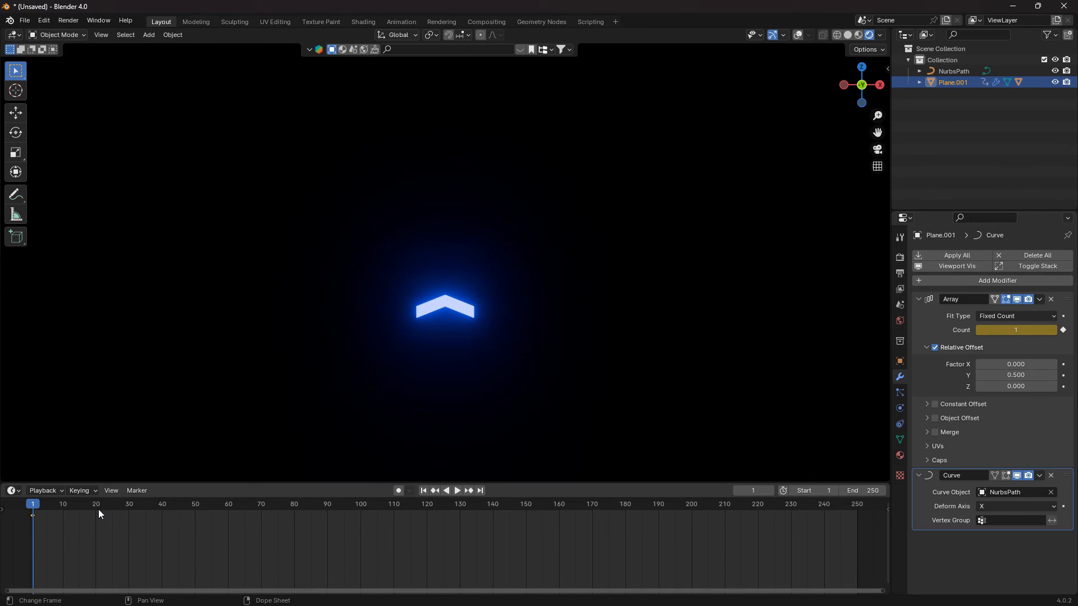
pyautogui.click(96, 504)
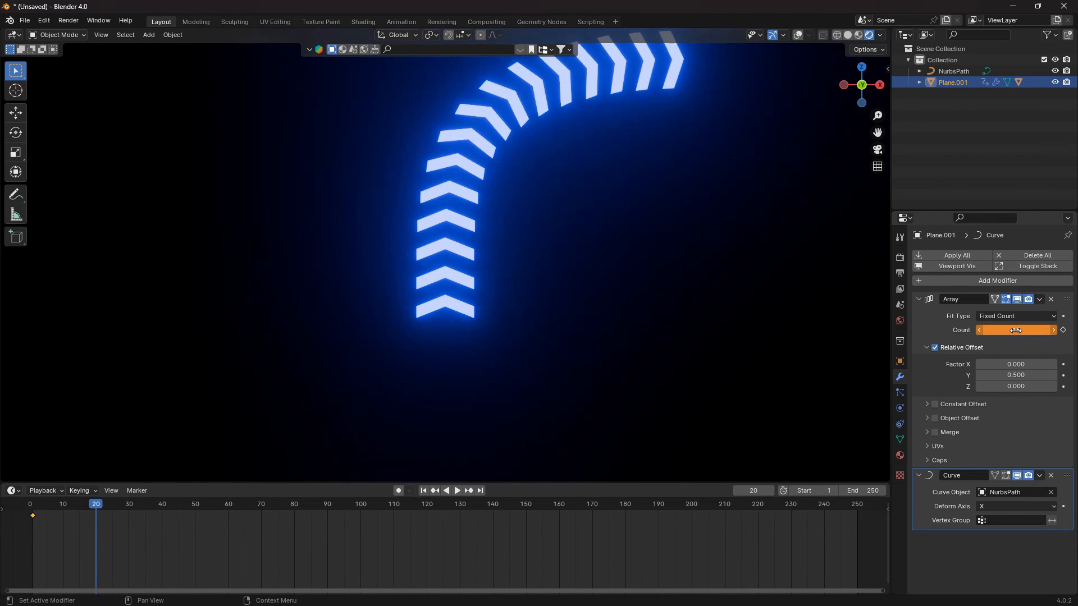
pyautogui.click(1014, 330)
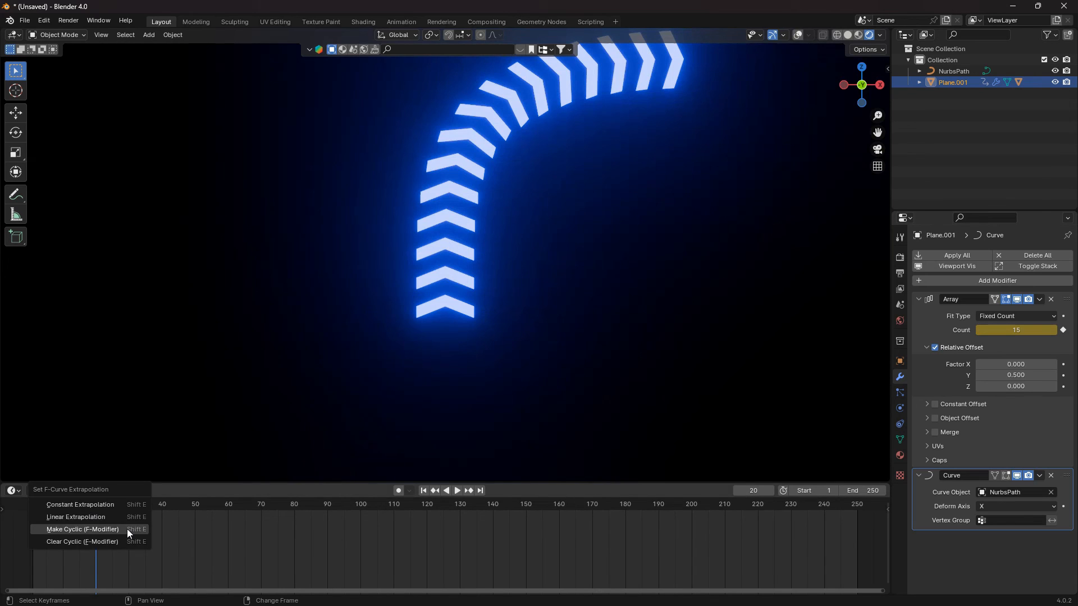
# Step: Make the count keyframes cyclic with an F-modifier and play the looping animation
pyautogui.click(82, 529)
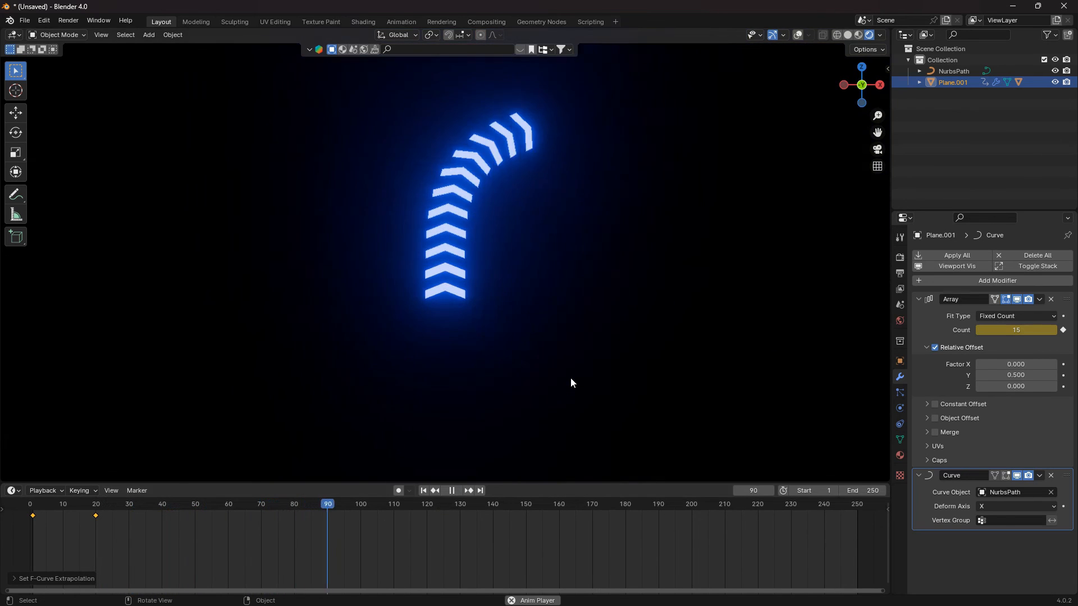
pyautogui.click(486, 504)
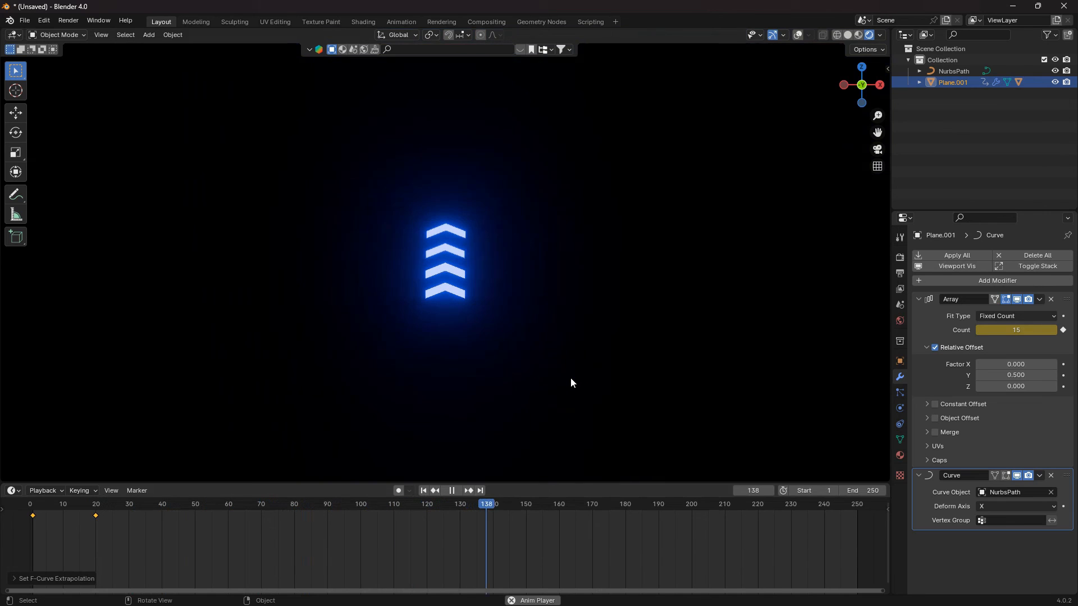